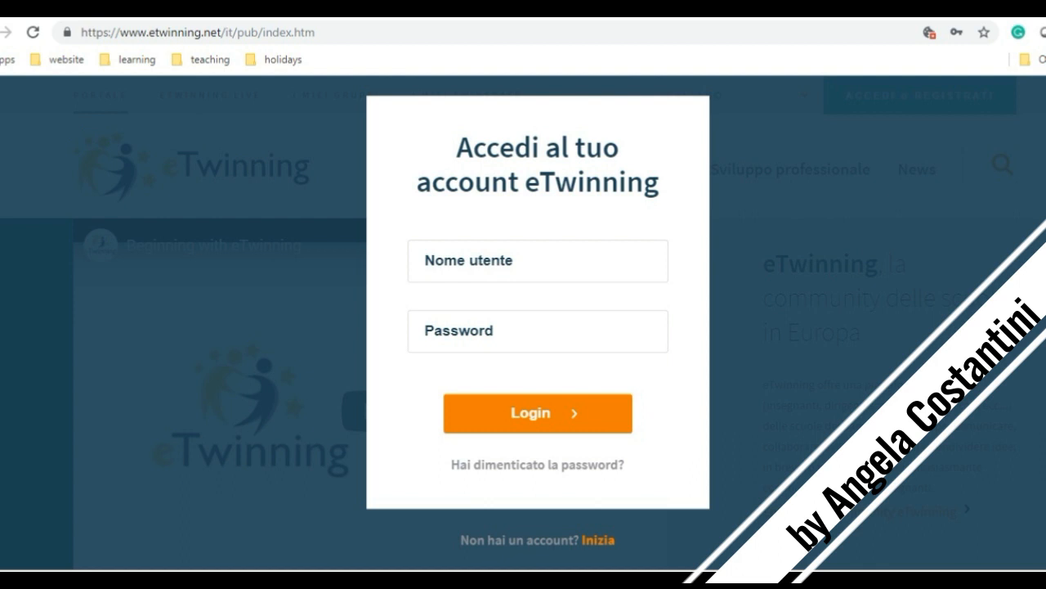
# Sign in to eTwinning and reach the 'English is in the air' TwinSpace home page
pyautogui.click(536, 412)
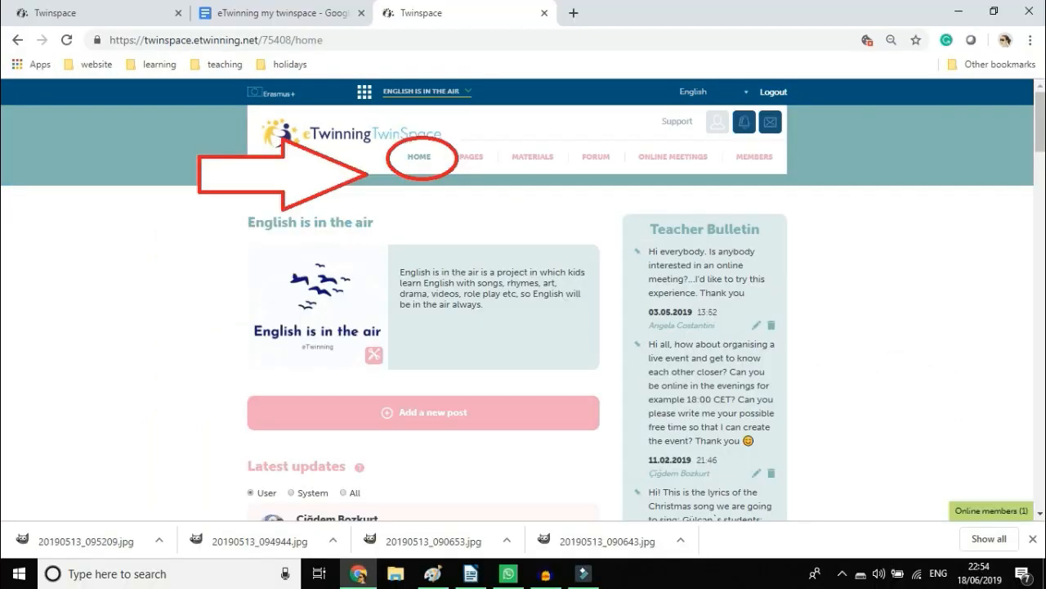
# Browse the Latest updates feed on the home page down to its end and back
pyautogui.scroll(-3)
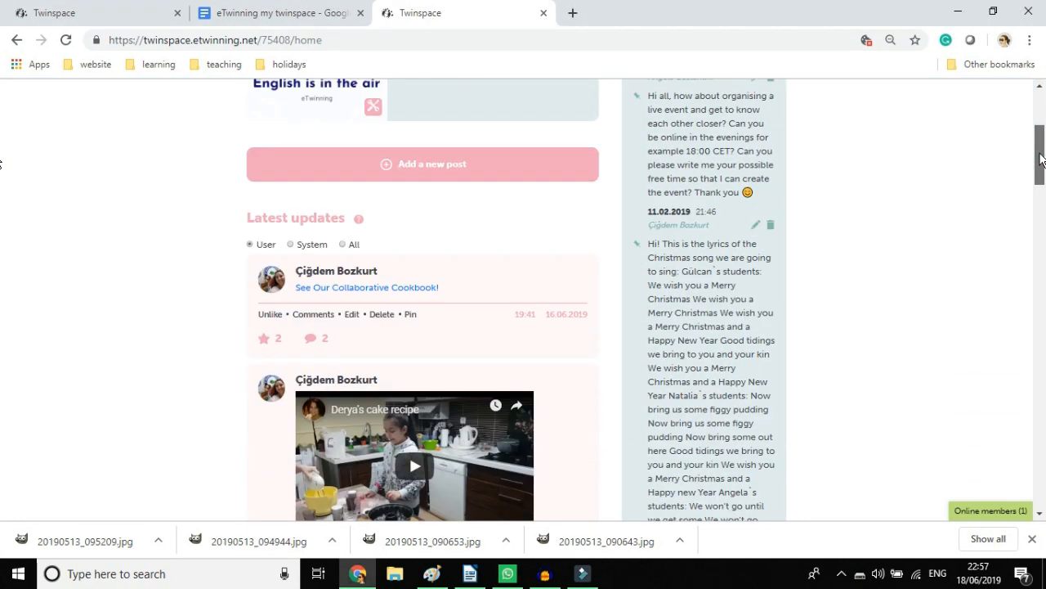
pyautogui.scroll(-3)
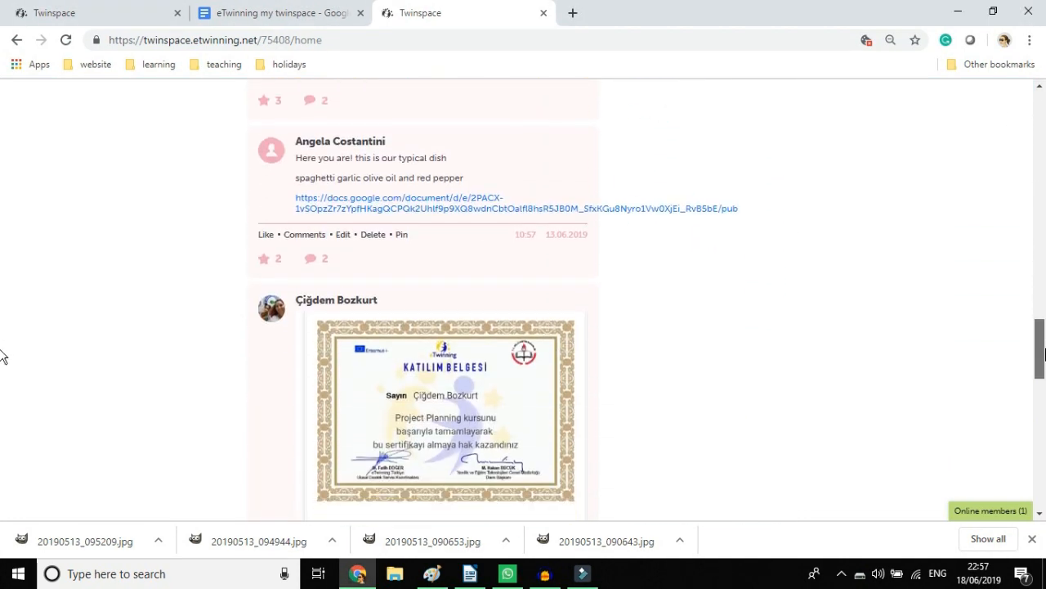
pyautogui.scroll(-3)
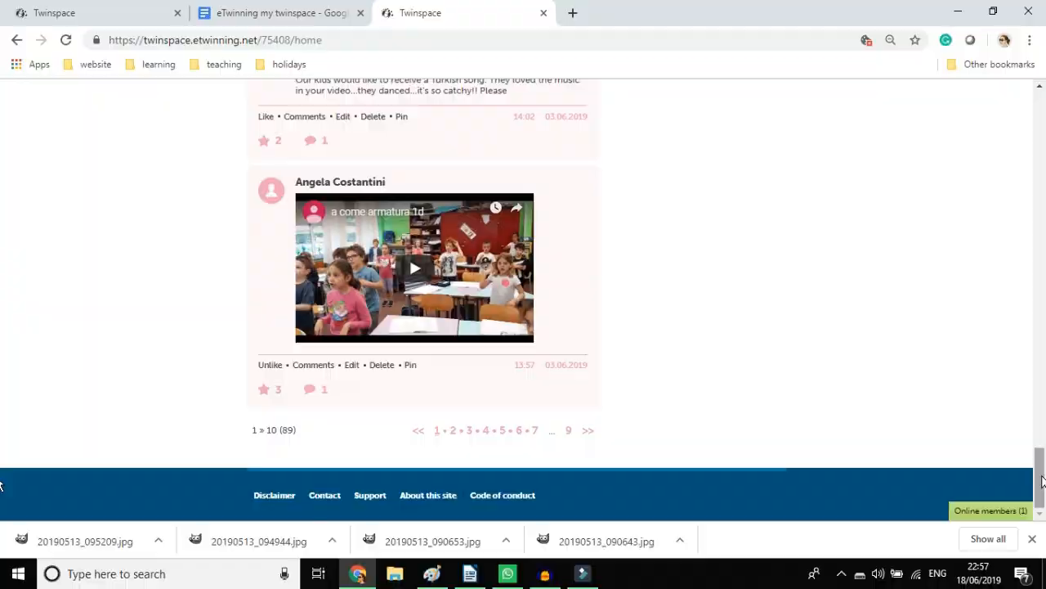
pyautogui.scroll(3)
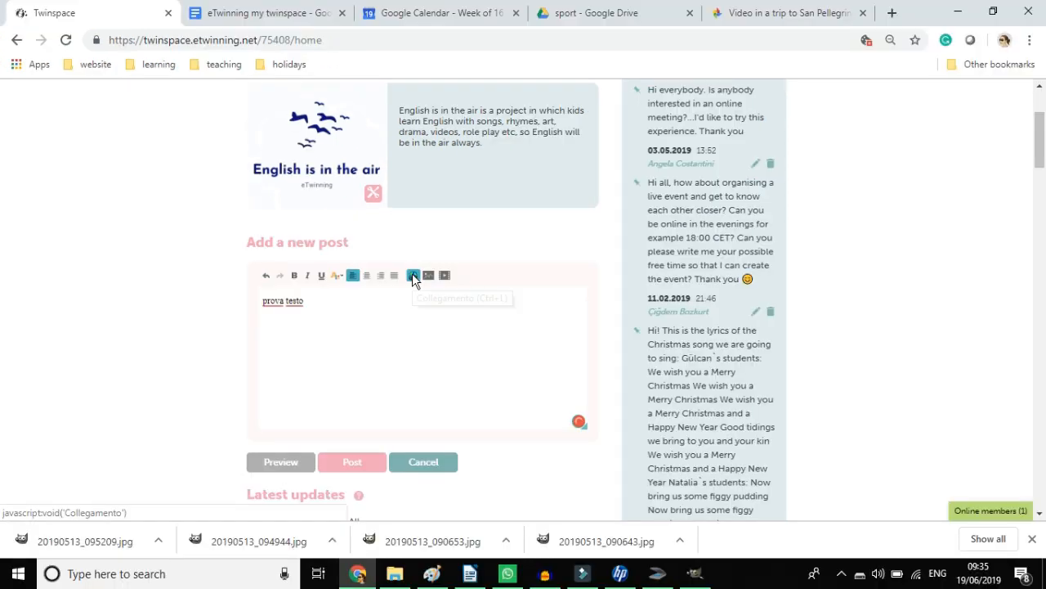
# Start a link in the draft post with display text 'inserisci un li', then cancel the post
pyautogui.click(412, 275)
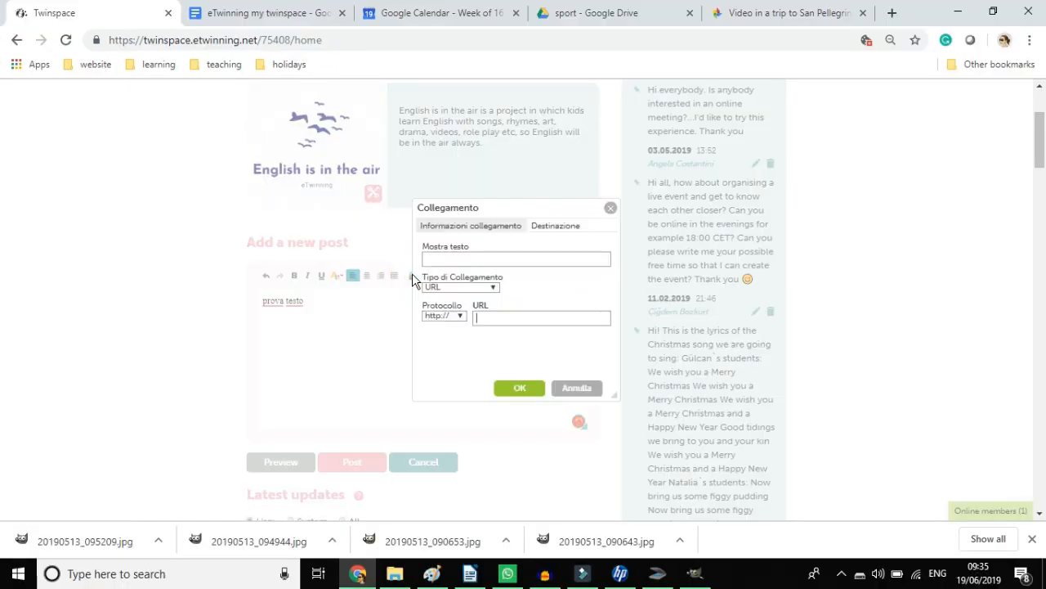
pyautogui.write('inserisci un li')
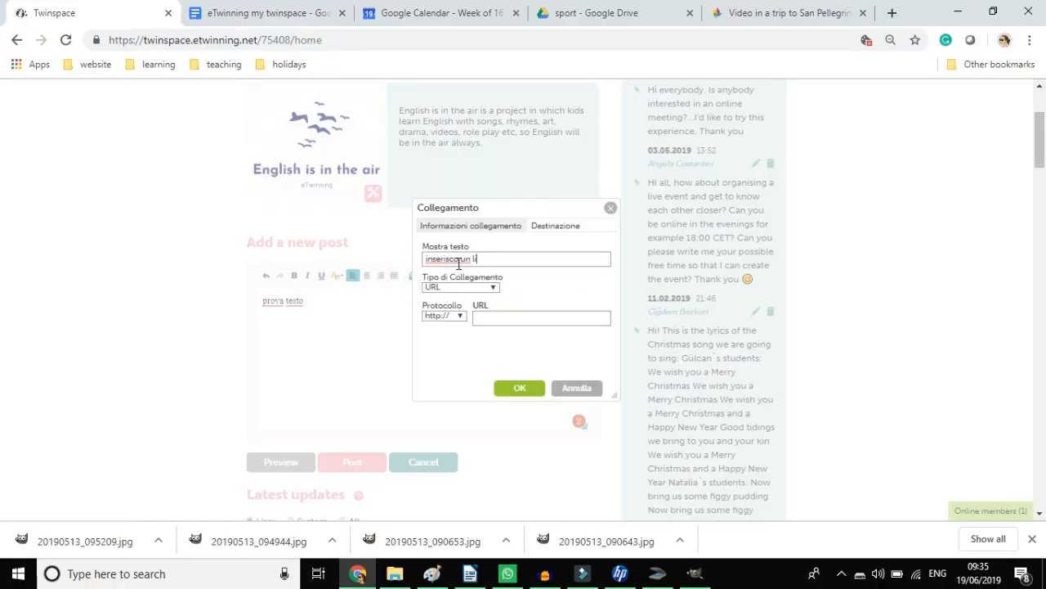
pyautogui.click(442, 13)
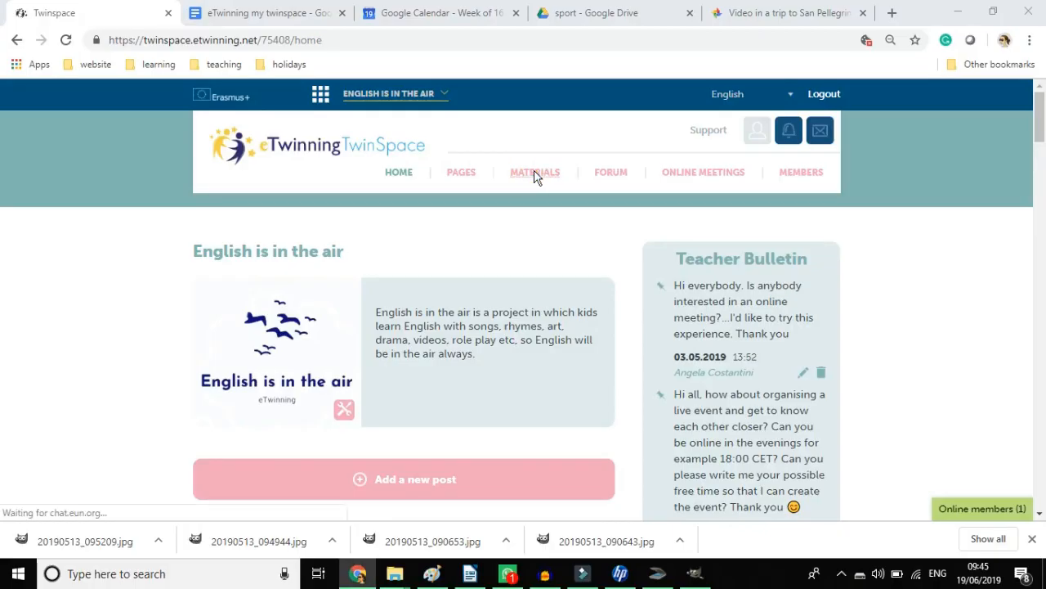
# Go to the project's Materials section on the Images collection
pyautogui.click(535, 173)
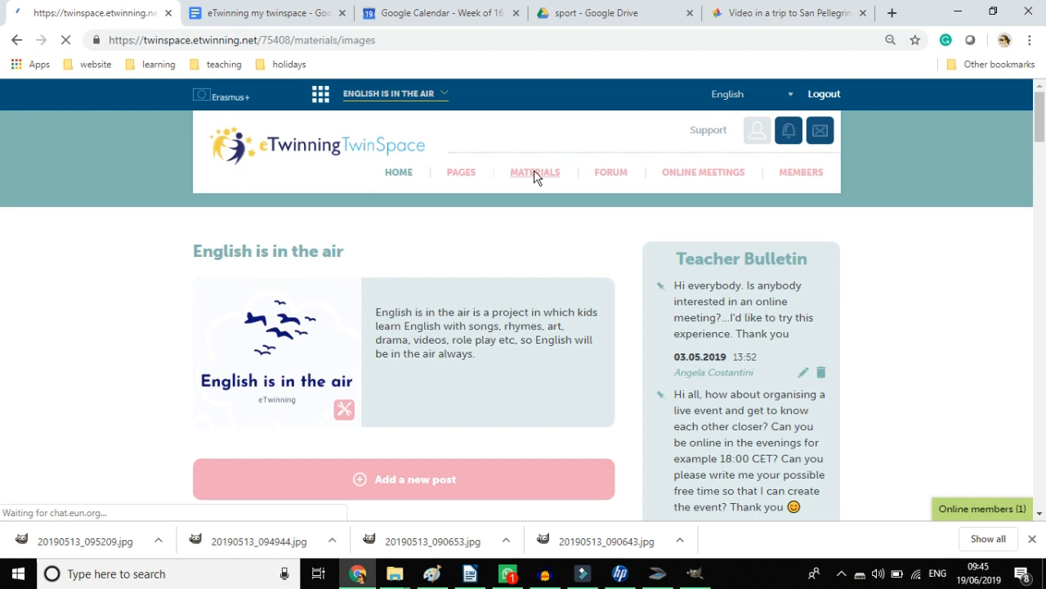
pyautogui.click(535, 174)
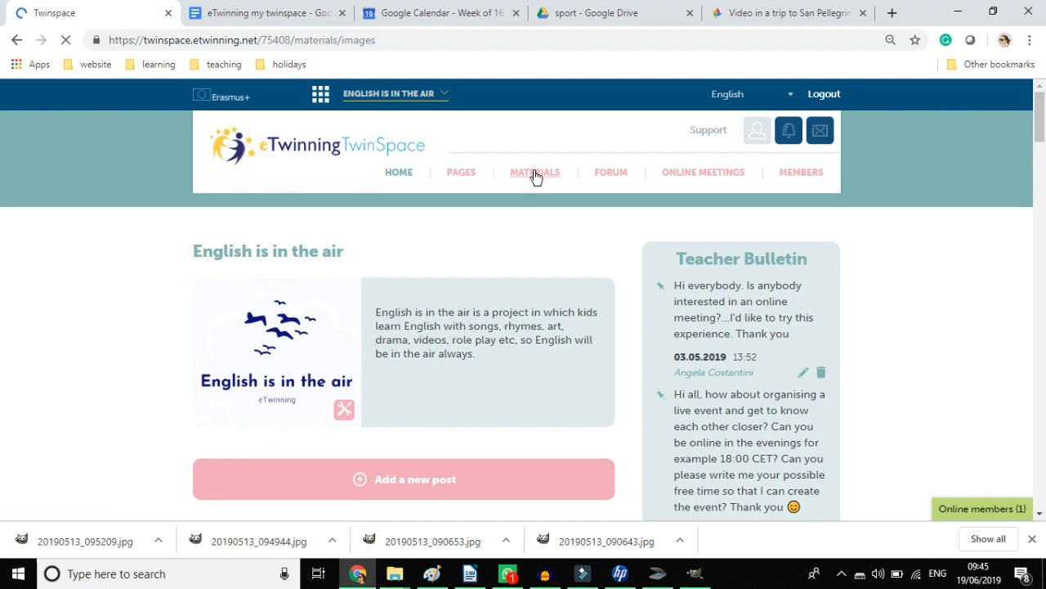
pyautogui.click(535, 172)
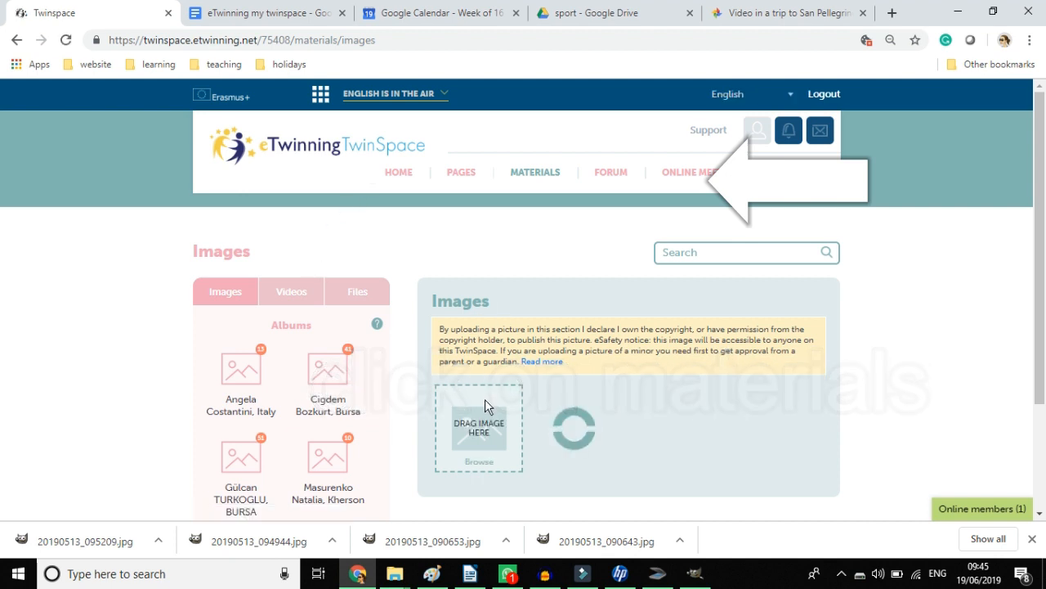
# Choose a photo from the computer for upload, then switch to the Videos collection
pyautogui.click(479, 461)
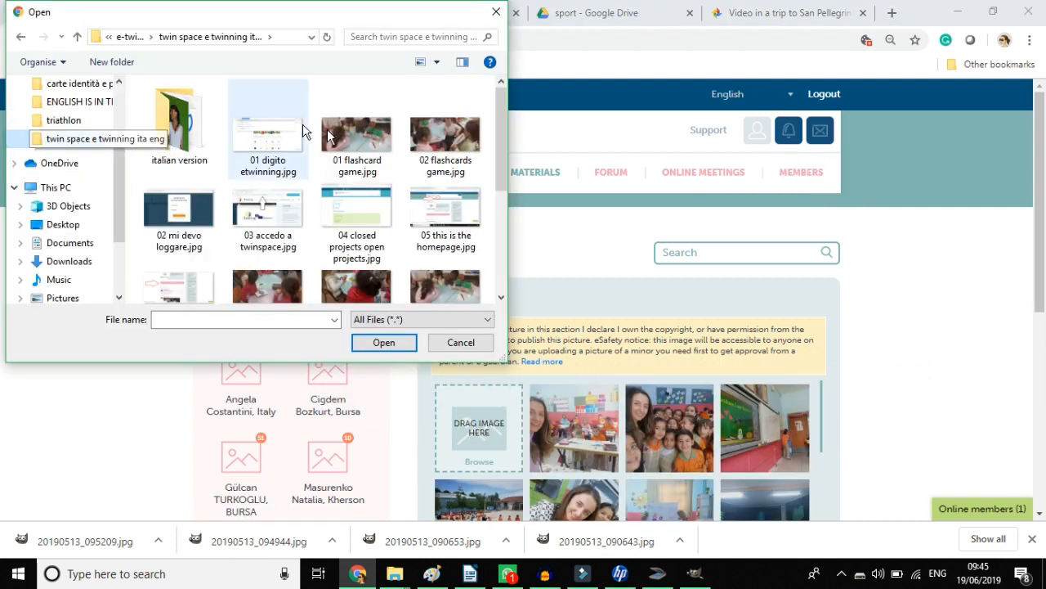
pyautogui.click(461, 342)
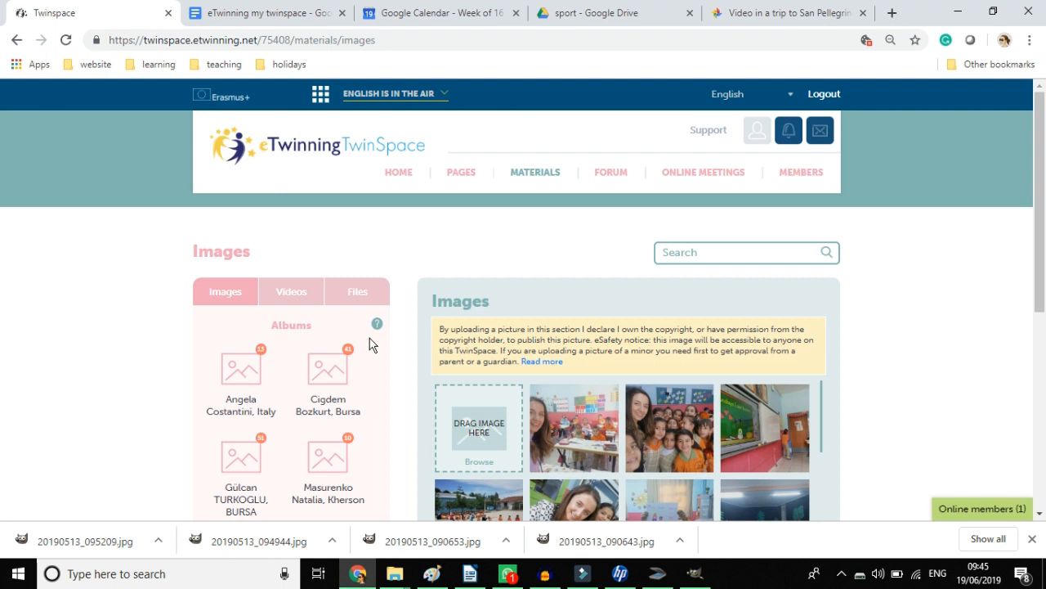
pyautogui.click(291, 291)
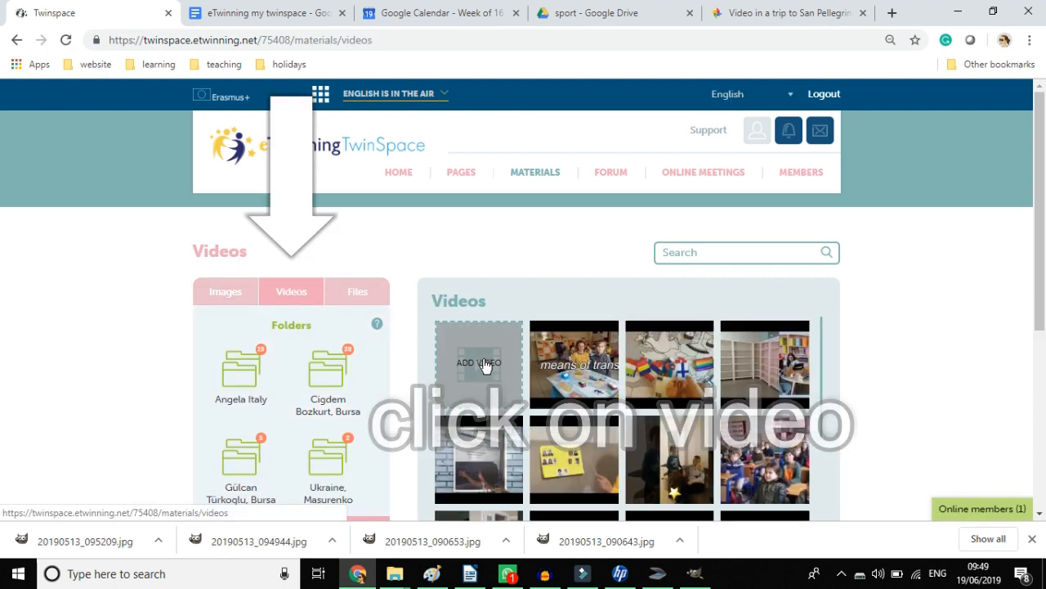
# Bring up the Add video dialog with its Video URL field
pyautogui.click(478, 363)
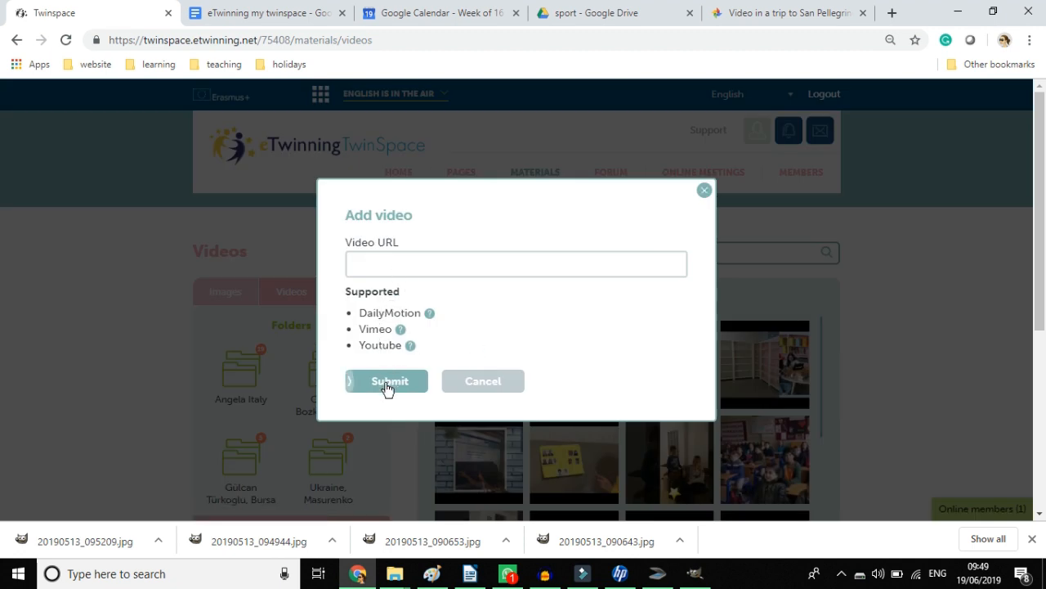
pyautogui.moveTo(409, 294)
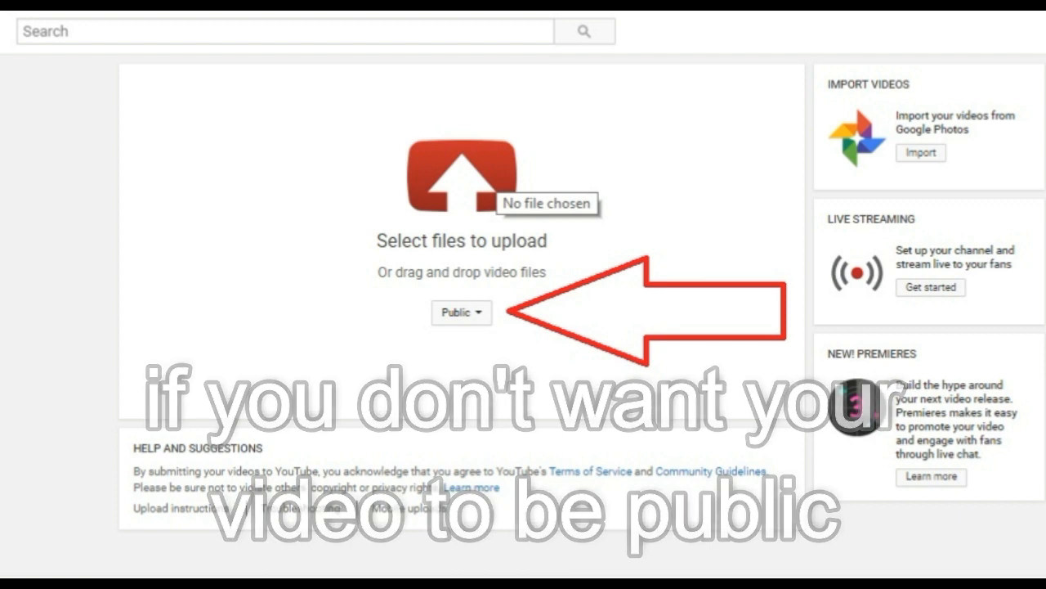
# Show the privacy choices (Public dropdown) on YouTube's upload page
pyautogui.click(461, 313)
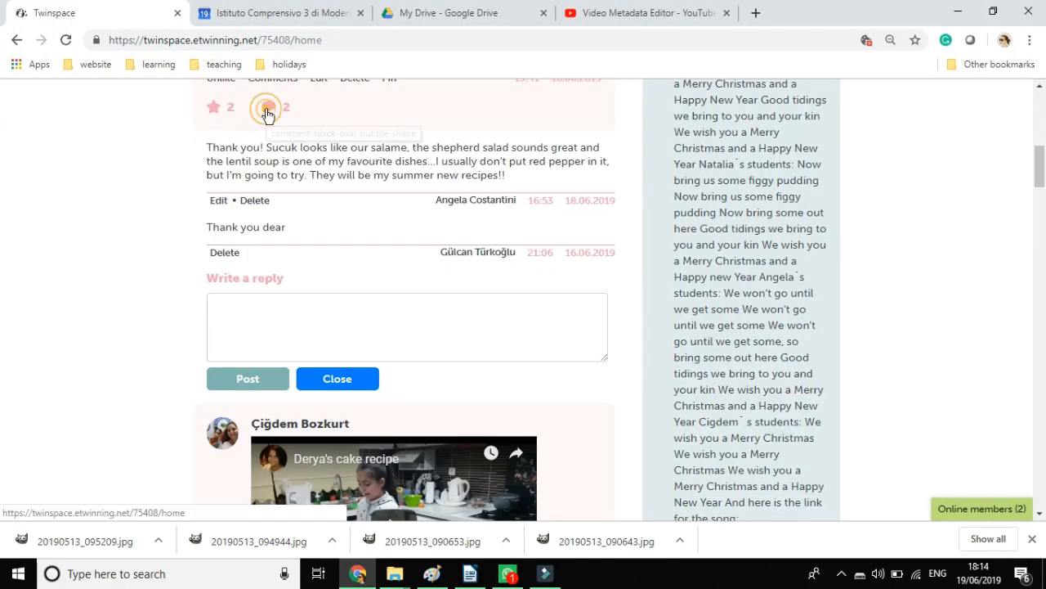
# Reply 'Thank you!!' under a comment in Latest updates and post it
pyautogui.scroll(-3)
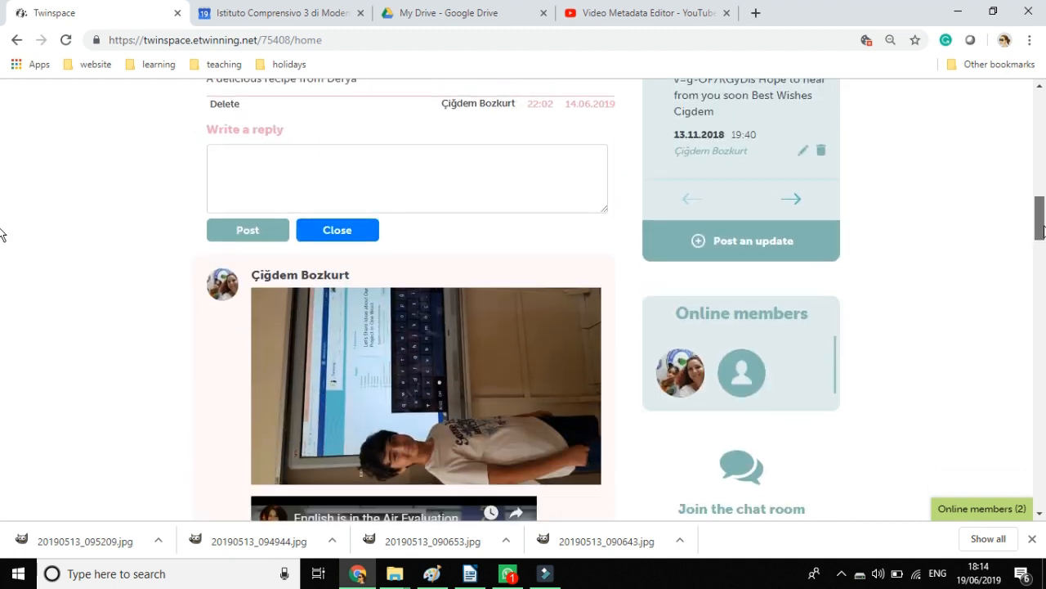
pyautogui.scroll(-3)
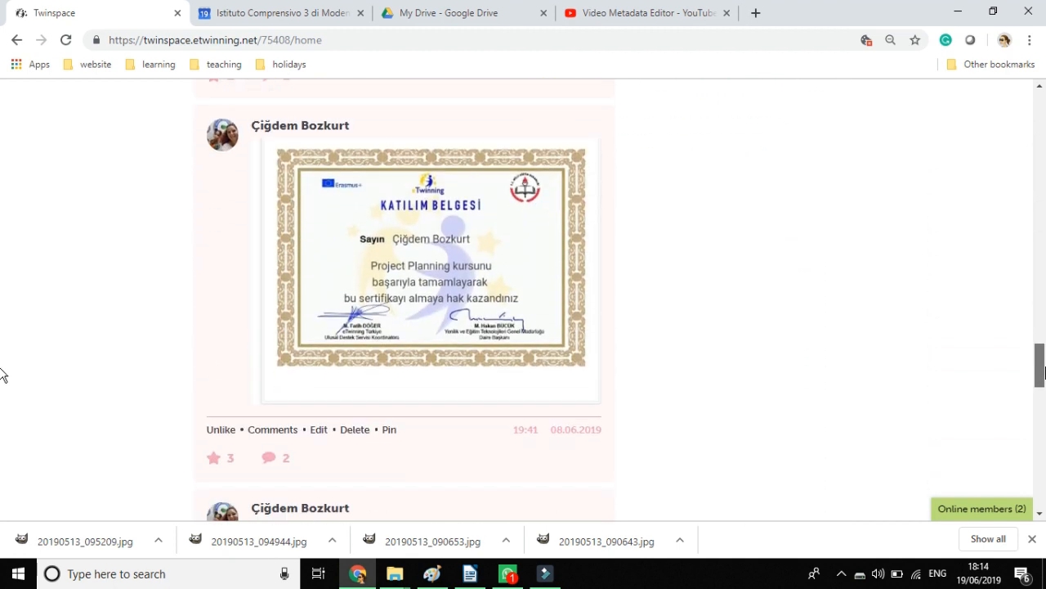
pyautogui.click(272, 429)
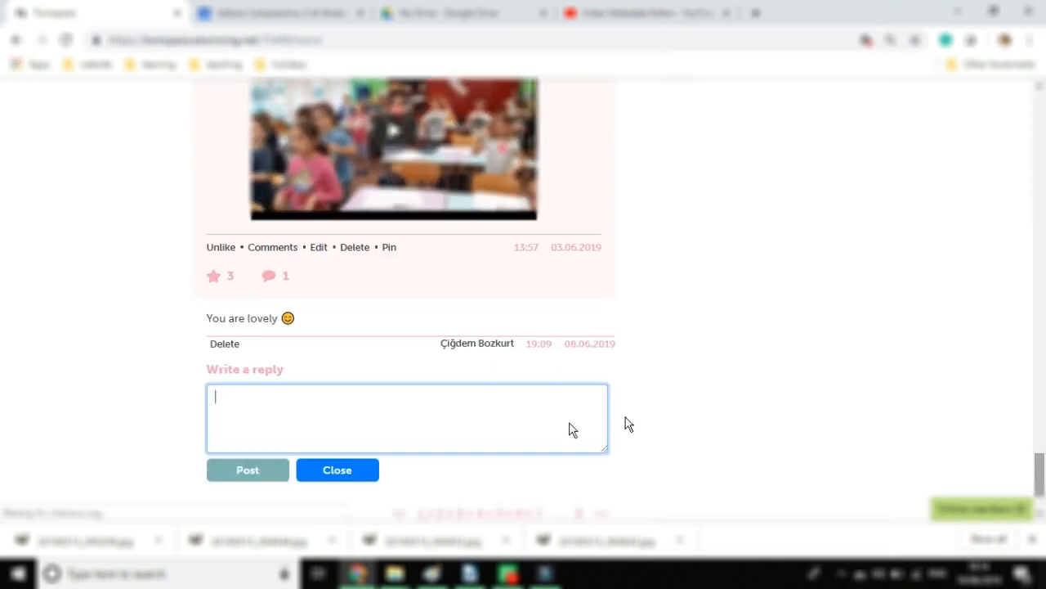
pyautogui.write('Thank you')
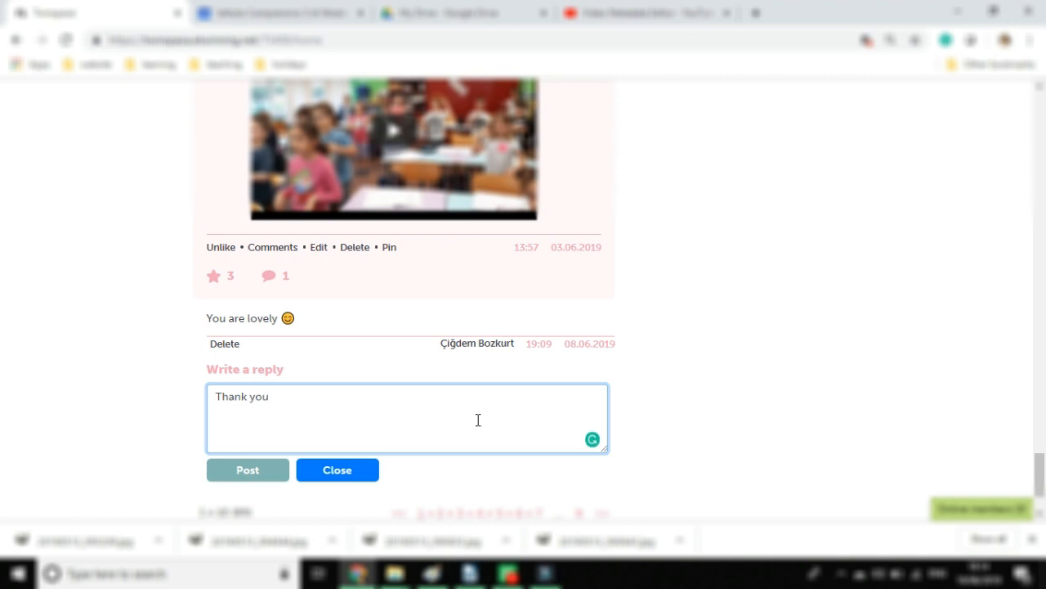
pyautogui.write('!!')
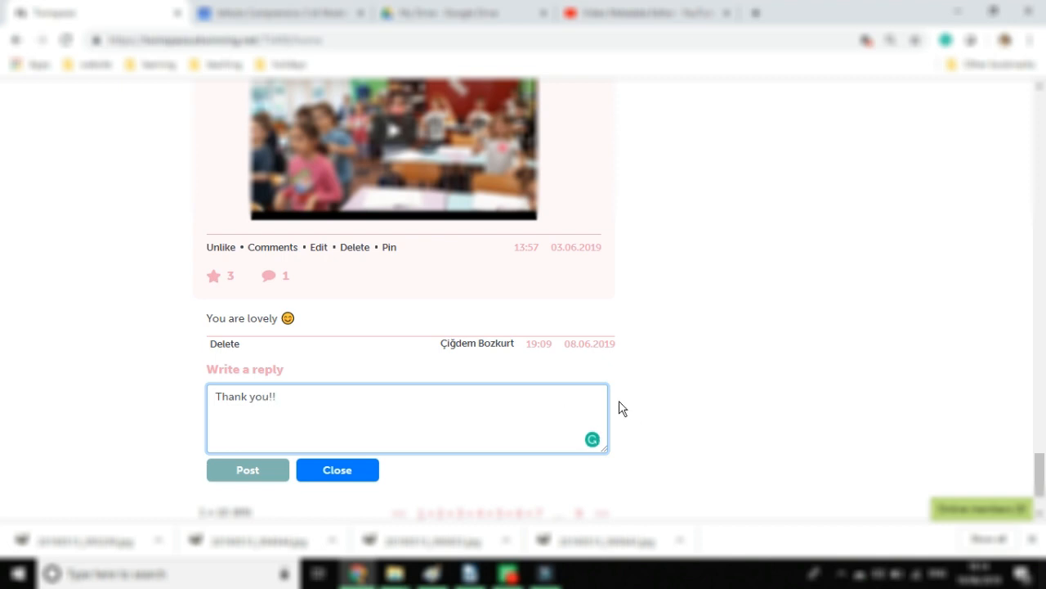
pyautogui.click(247, 469)
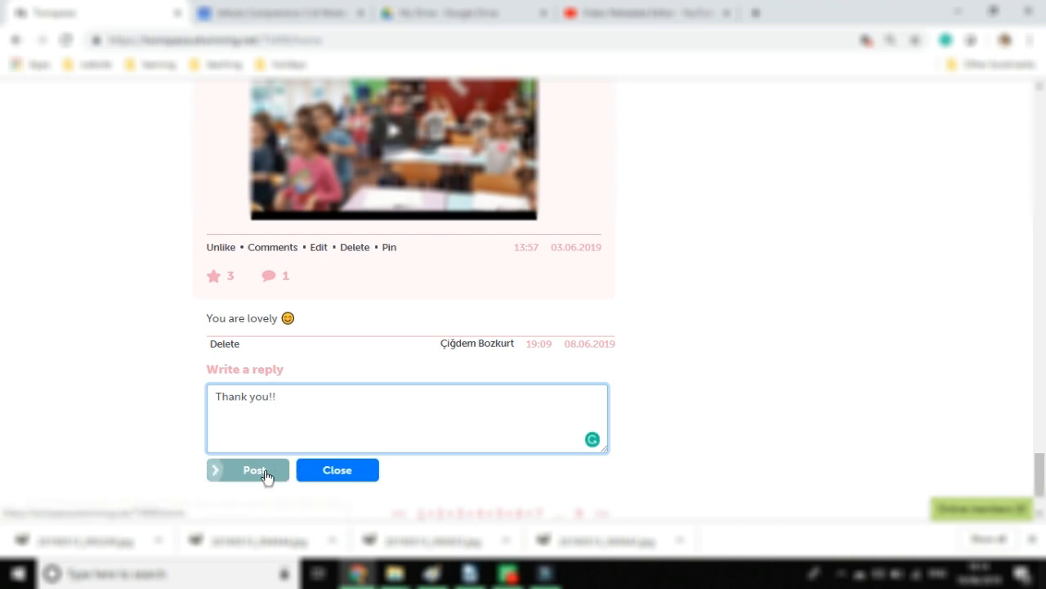
pyautogui.click(247, 469)
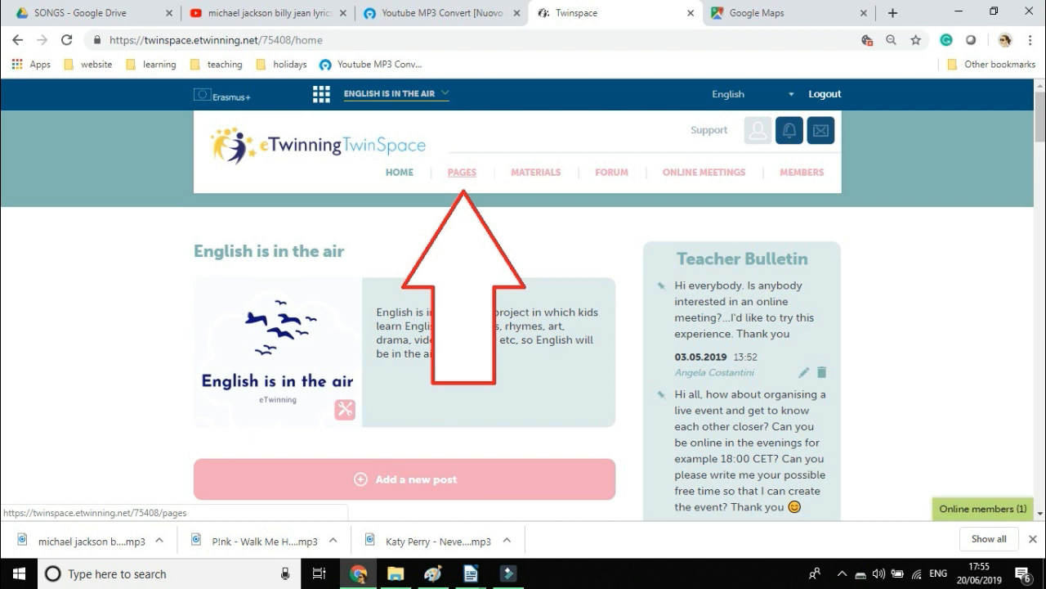
# Look through the project's Pages list
pyautogui.click(461, 172)
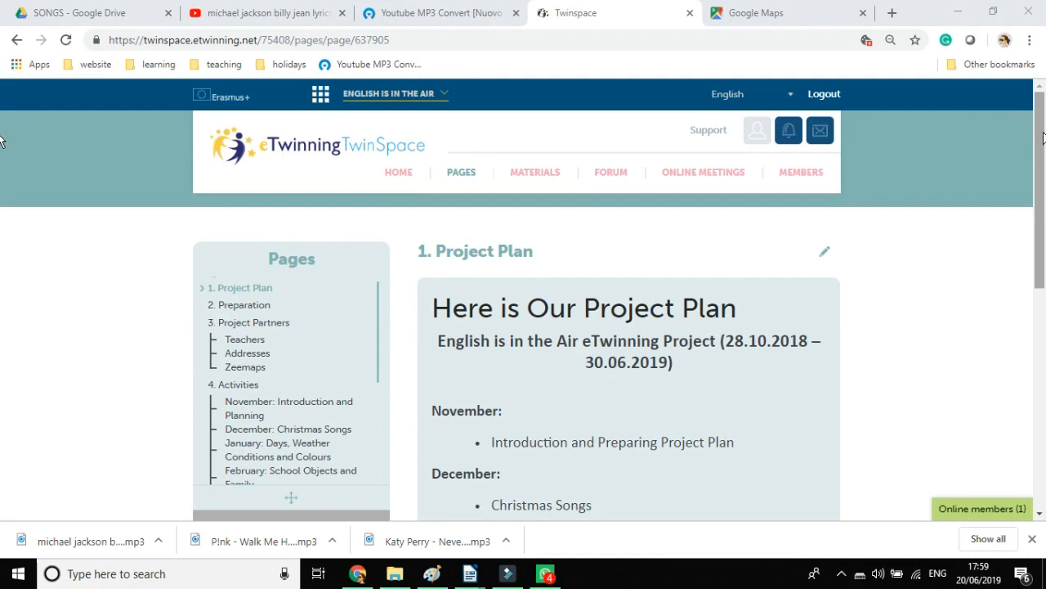
pyautogui.scroll(-3)
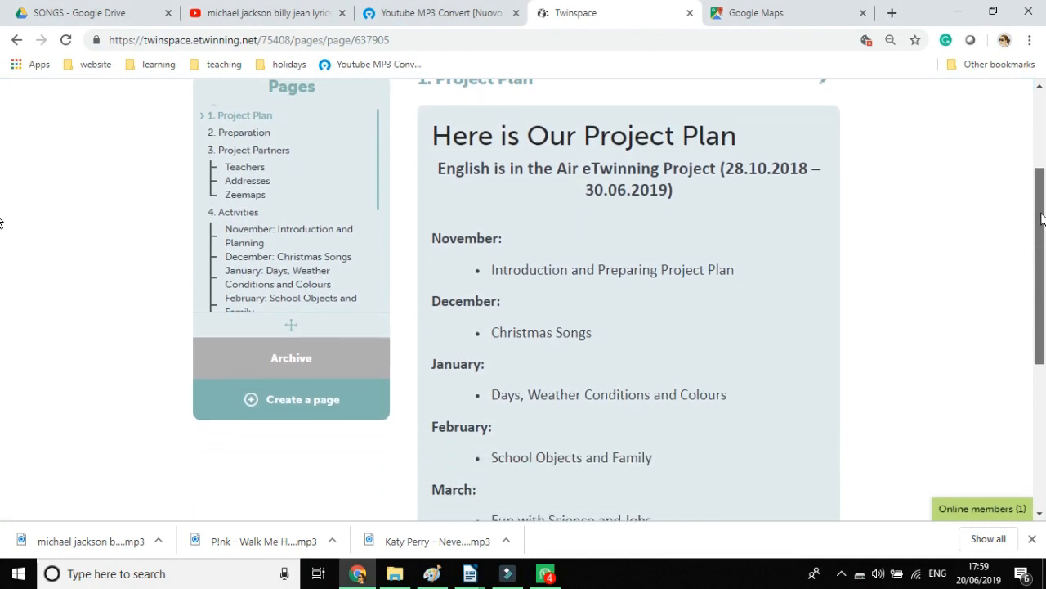
pyautogui.scroll(-3)
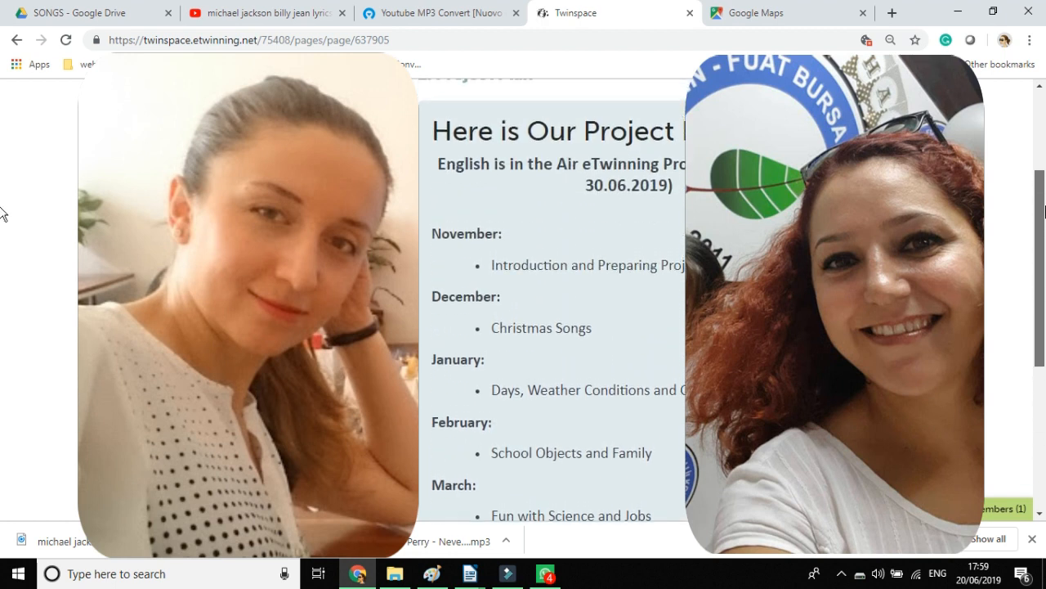
pyautogui.scroll(3)
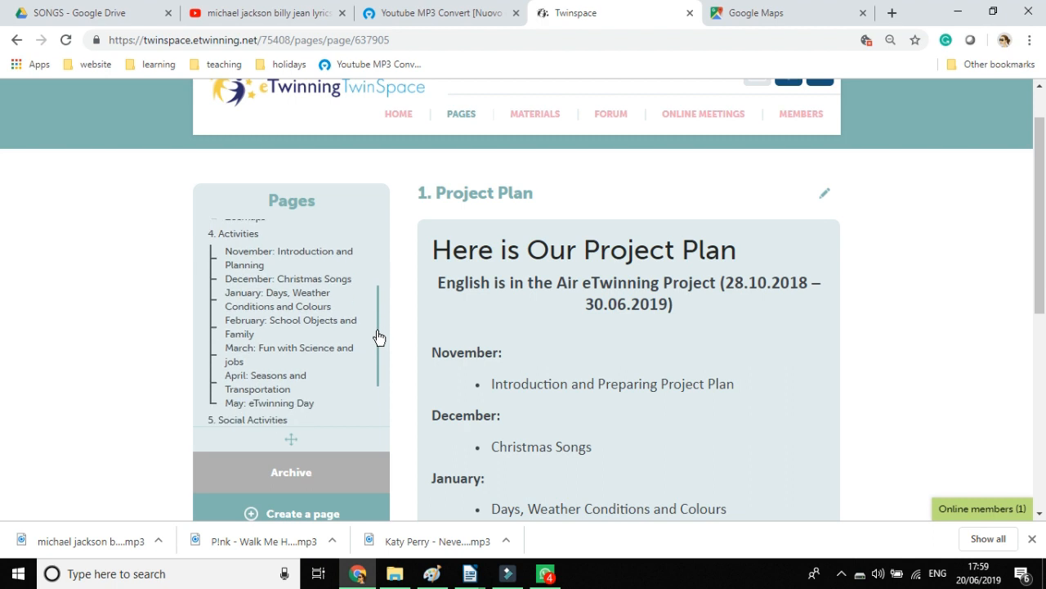
pyautogui.scroll(-3)
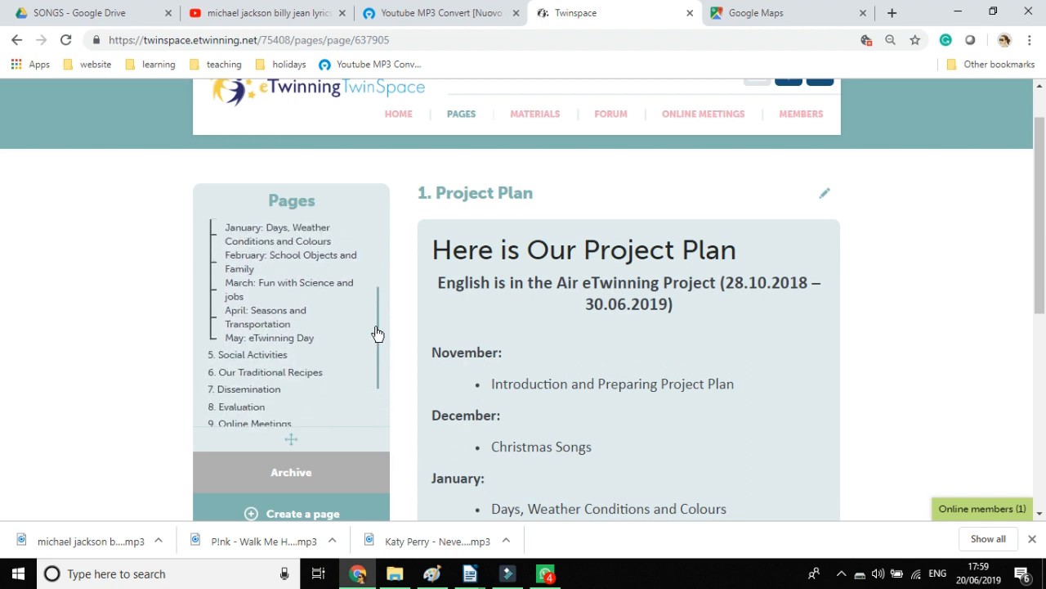
pyautogui.scroll(3)
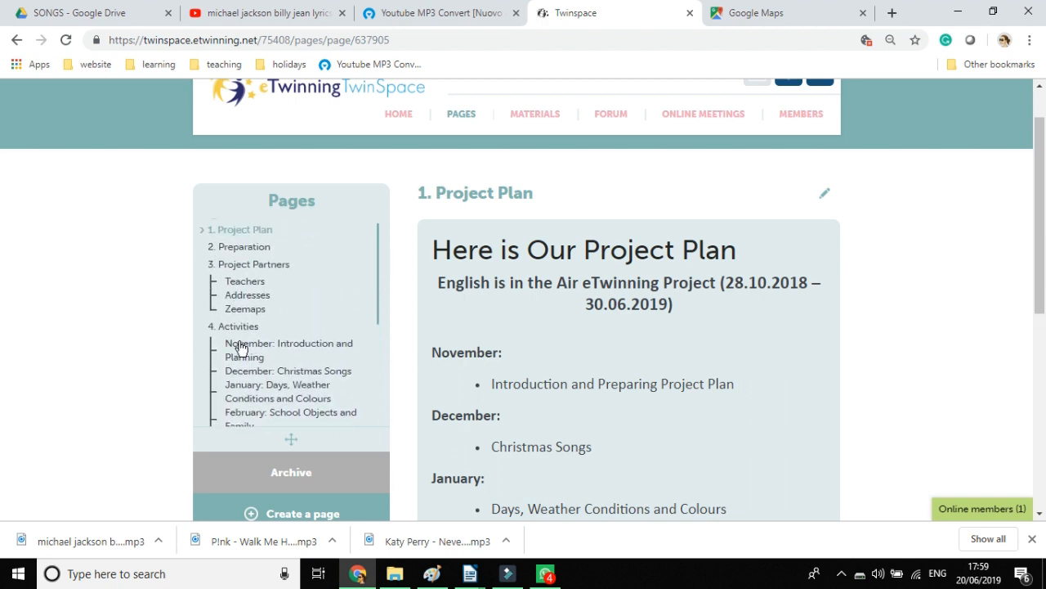
pyautogui.moveTo(249, 390)
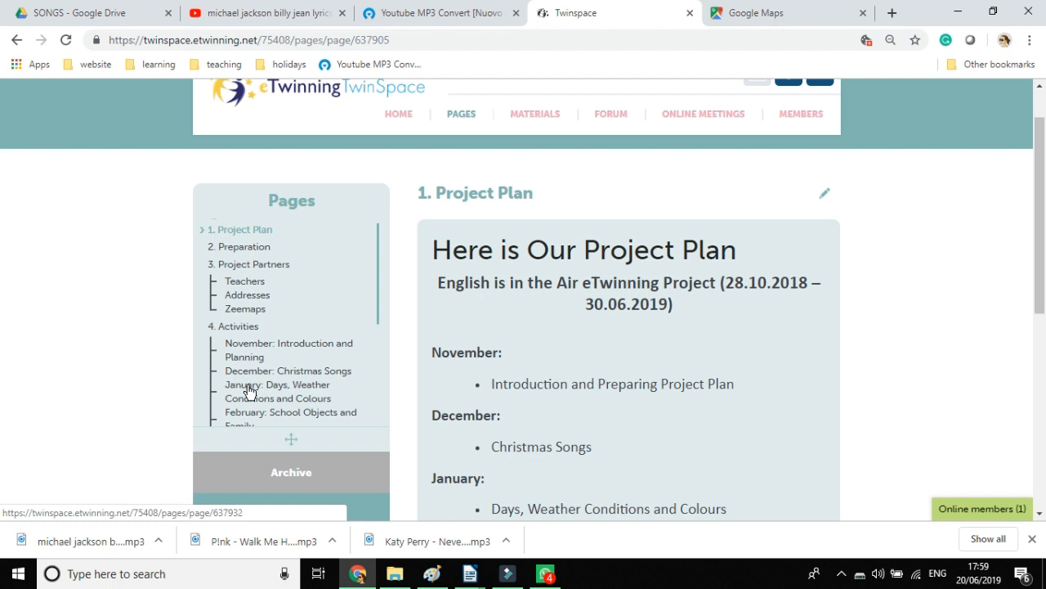
# Browse the 'January: Days, Weather Conditions and Colours' page with the schools' videos and photos
pyautogui.click(278, 384)
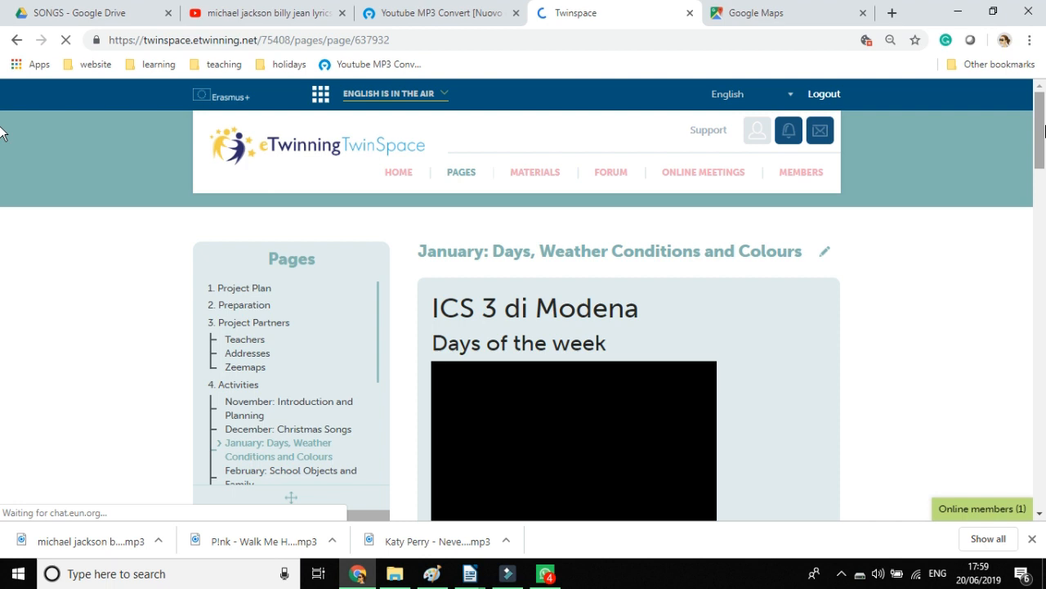
pyautogui.scroll(-3)
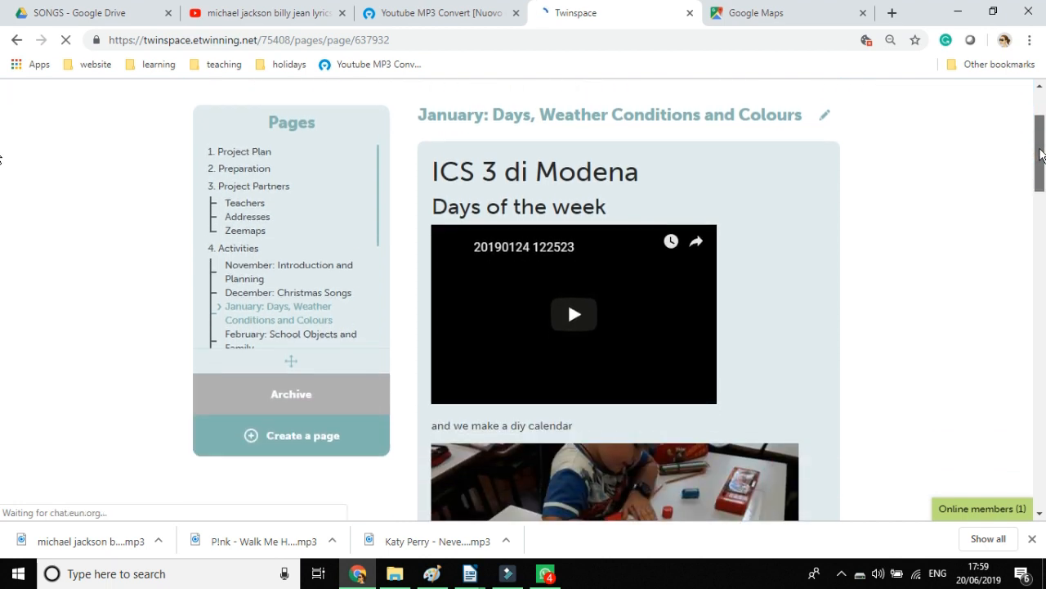
pyautogui.scroll(-3)
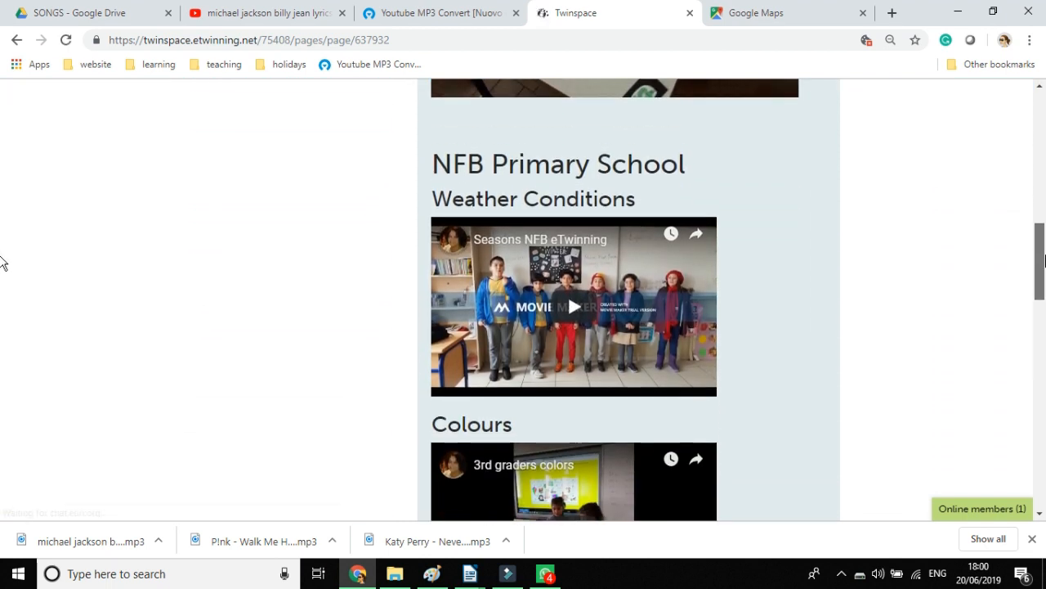
pyautogui.scroll(-3)
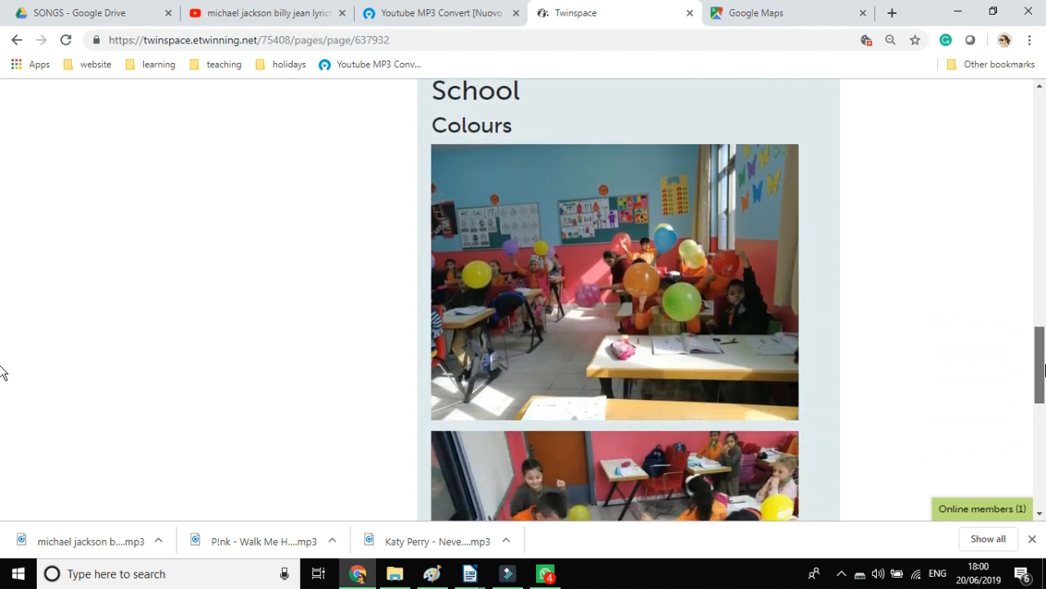
pyautogui.scroll(-3)
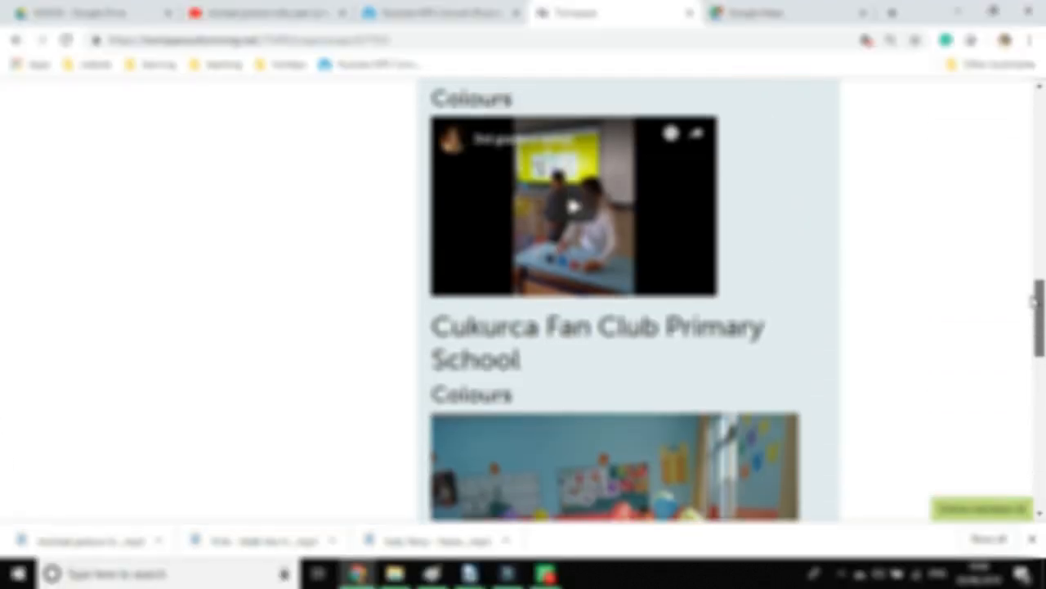
pyautogui.scroll(-3)
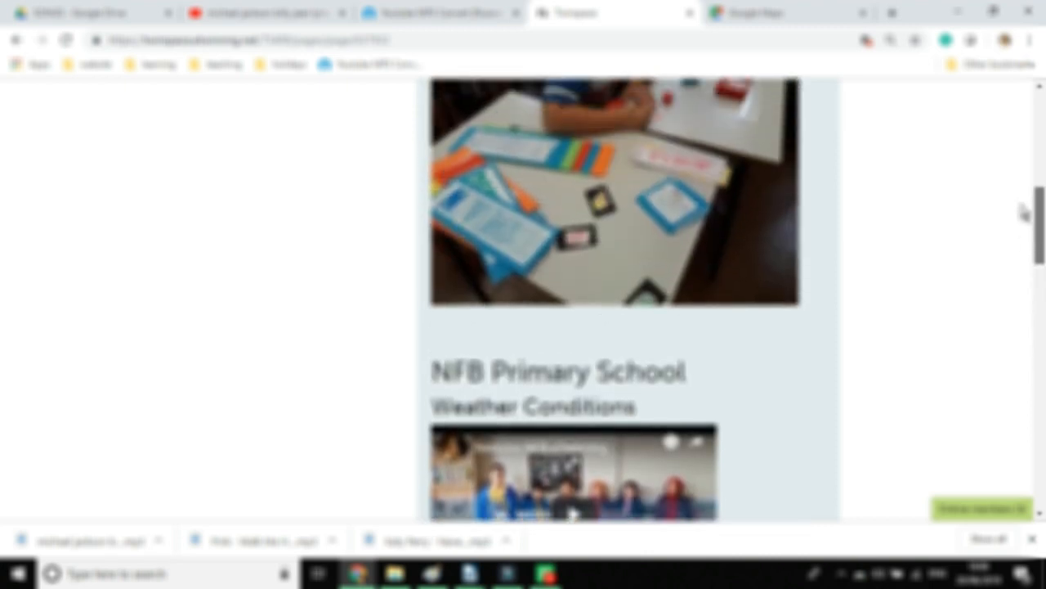
pyautogui.scroll(3)
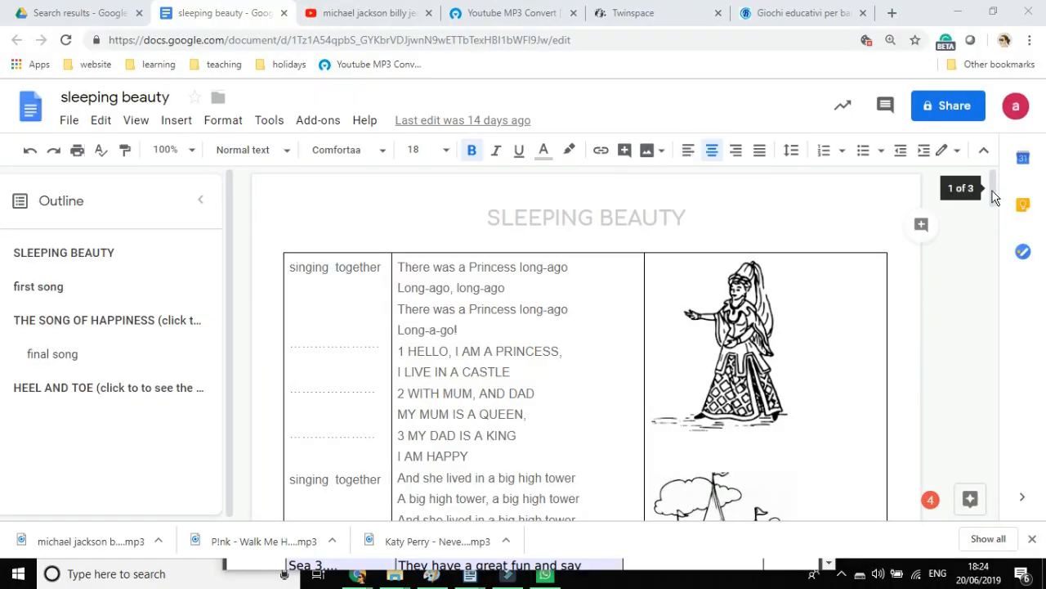
pyautogui.scroll(-3)
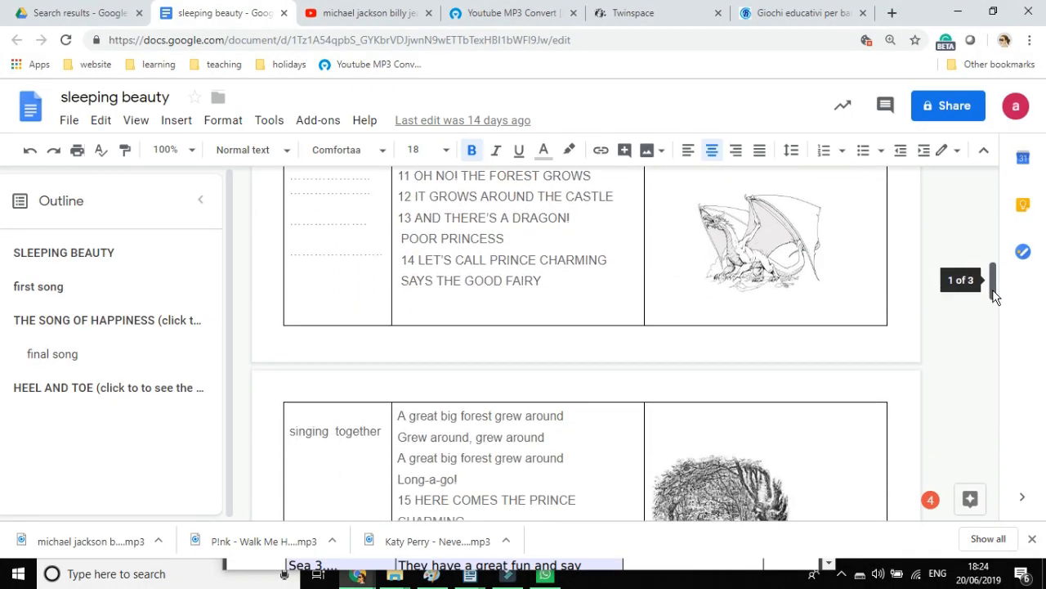
pyautogui.scroll(-3)
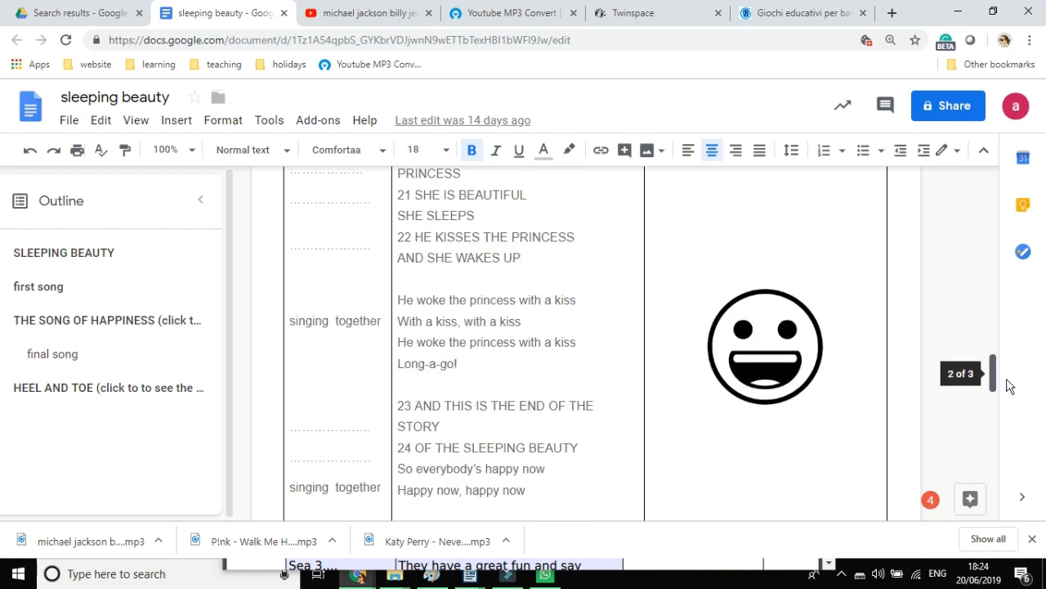
pyautogui.scroll(3)
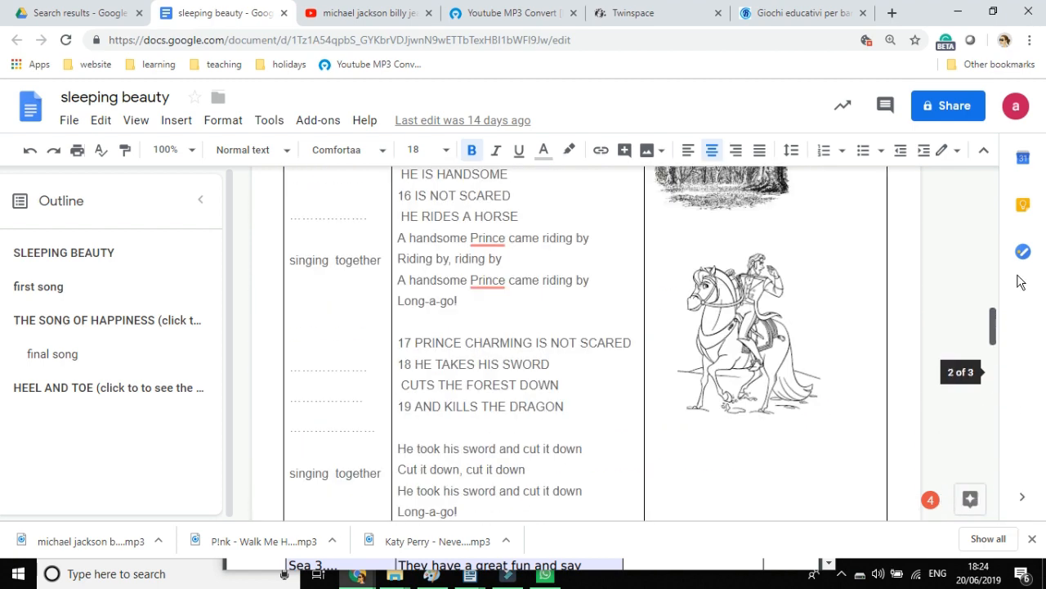
pyautogui.click(658, 13)
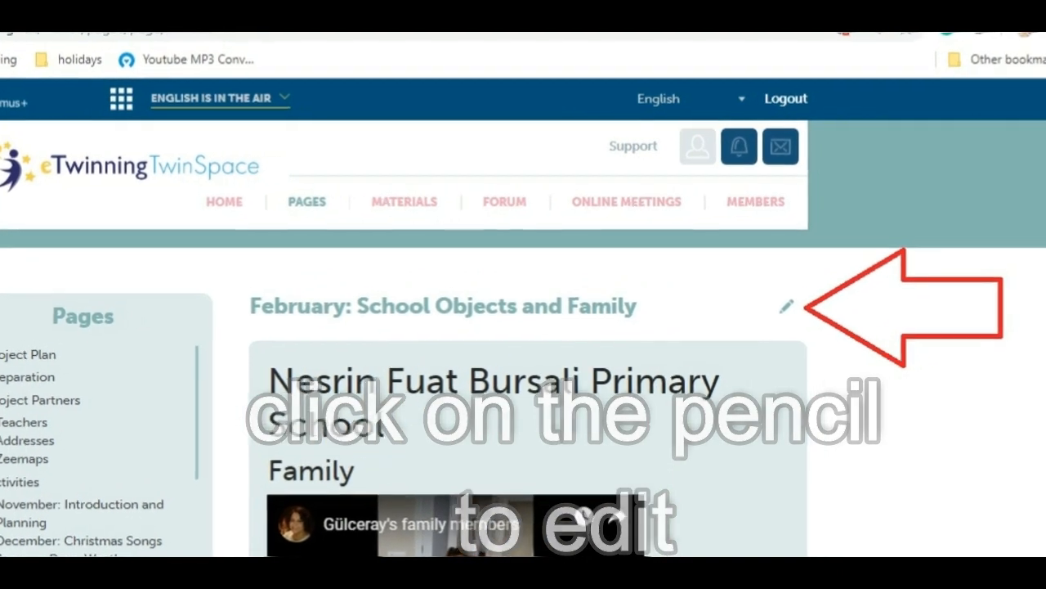
# Edit the February page, add an 'IC3 Modena' Heading 1 at the top, and bring up the image gallery
pyautogui.click(785, 307)
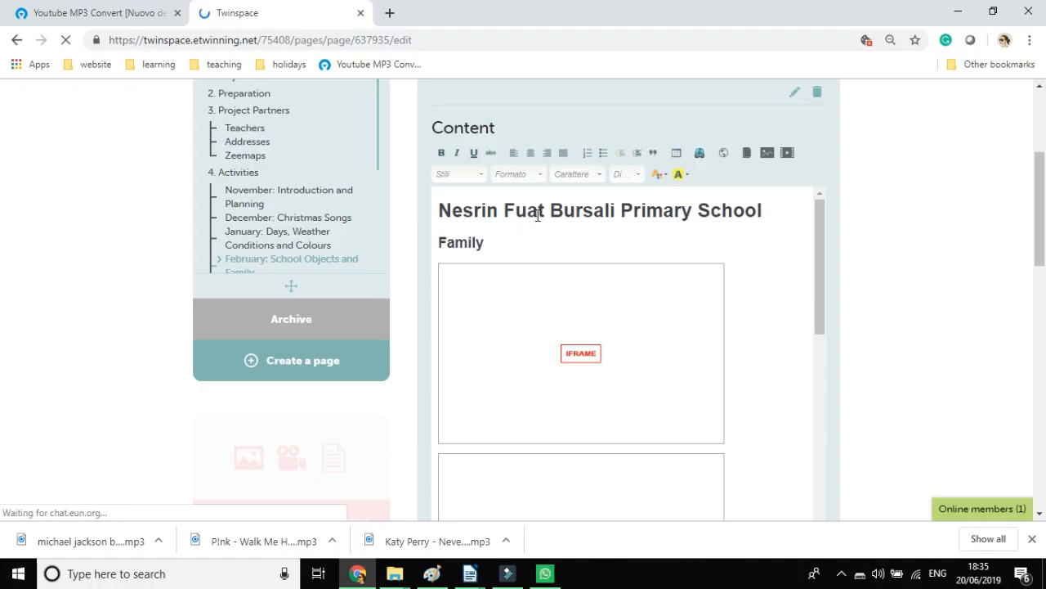
pyautogui.click(537, 210)
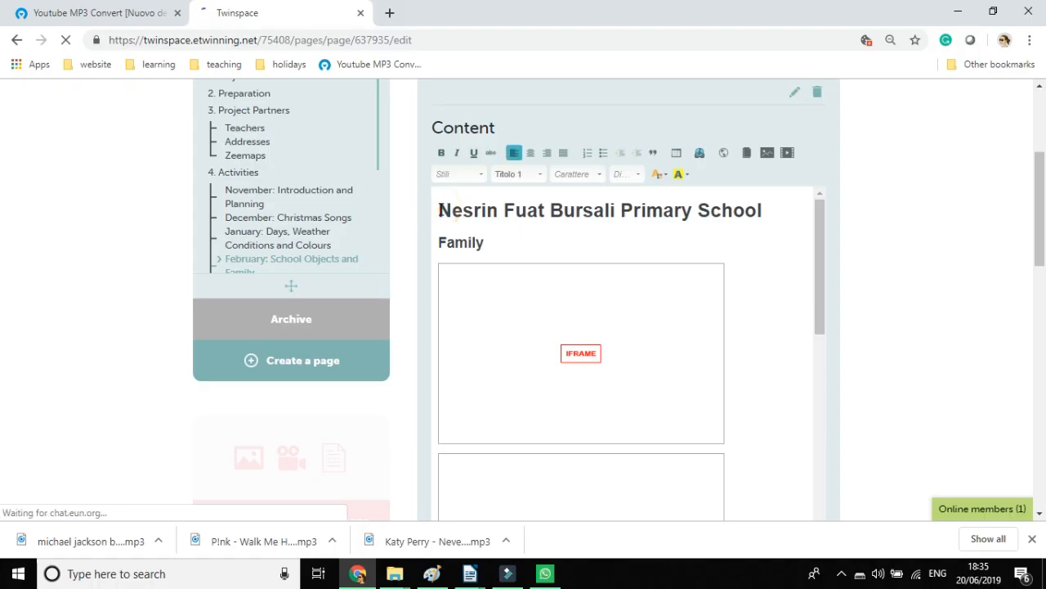
pyautogui.click(457, 209)
pyautogui.write('Flasca')
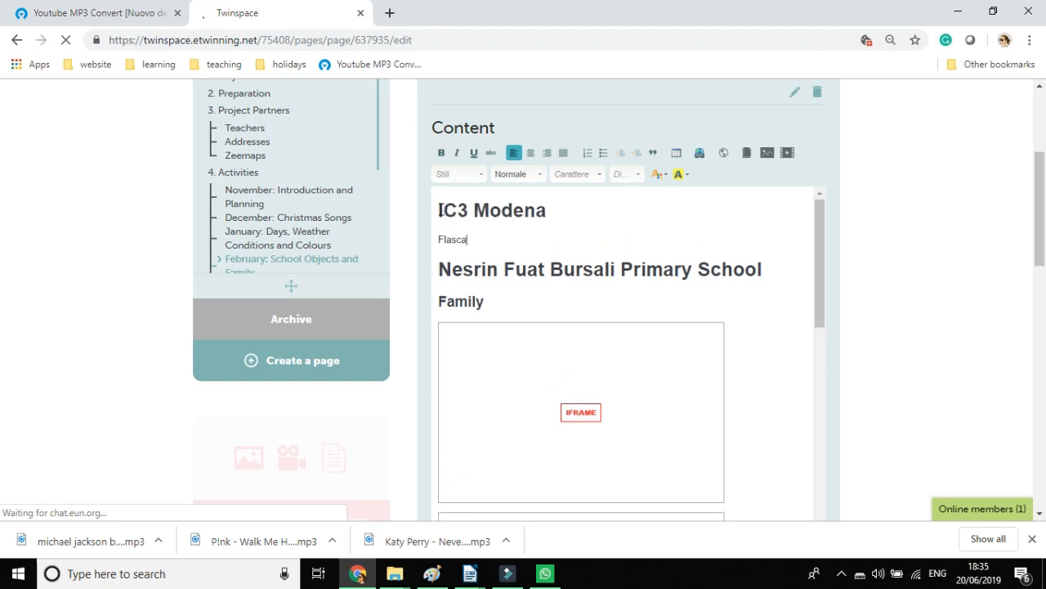
pyautogui.click(765, 152)
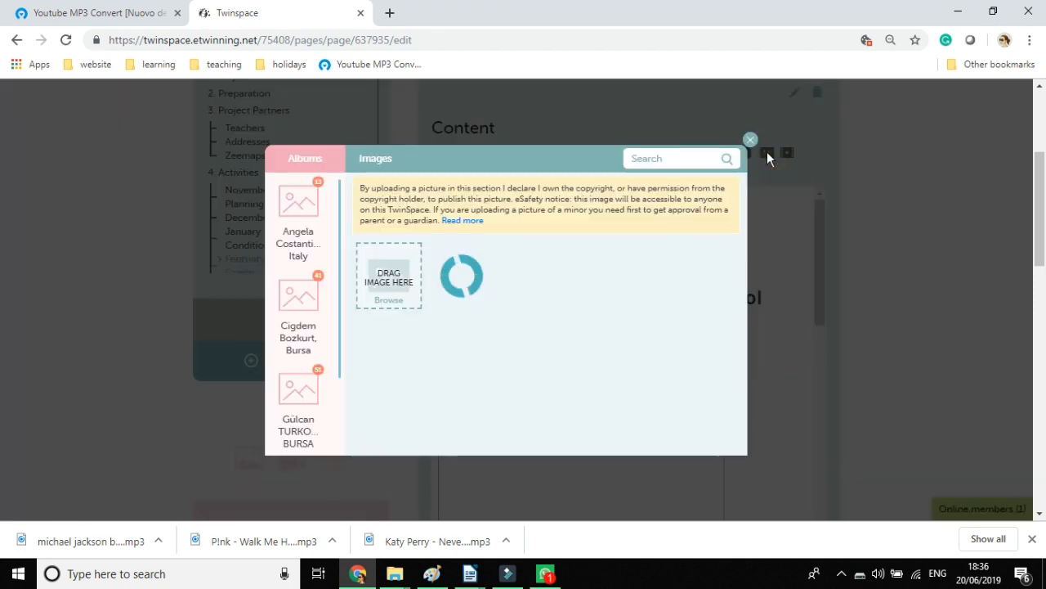
# Upload the flashcard game photos from the computer and insert them into the page
pyautogui.click(389, 299)
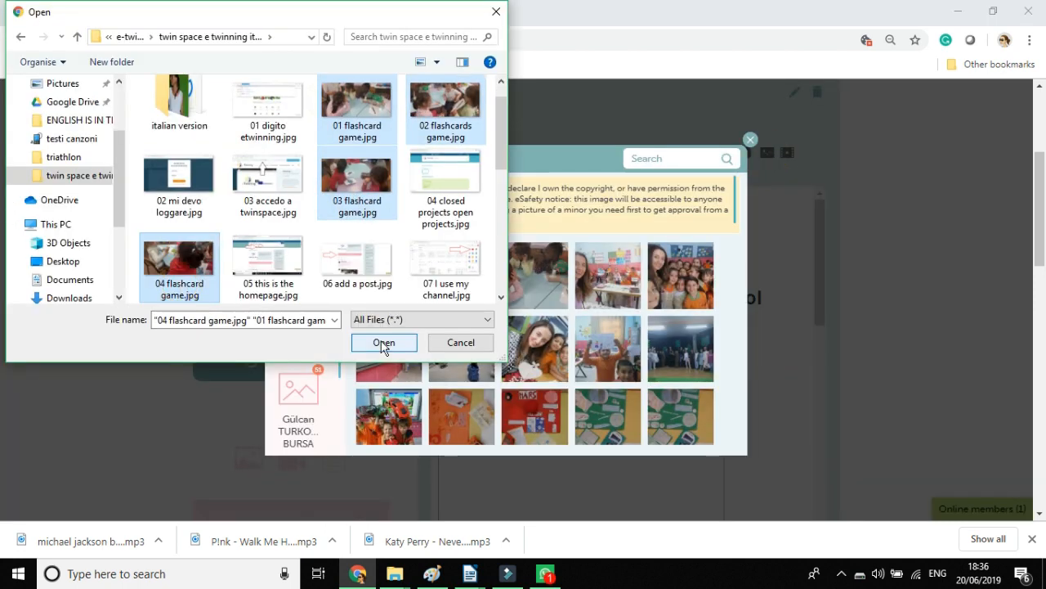
pyautogui.click(383, 342)
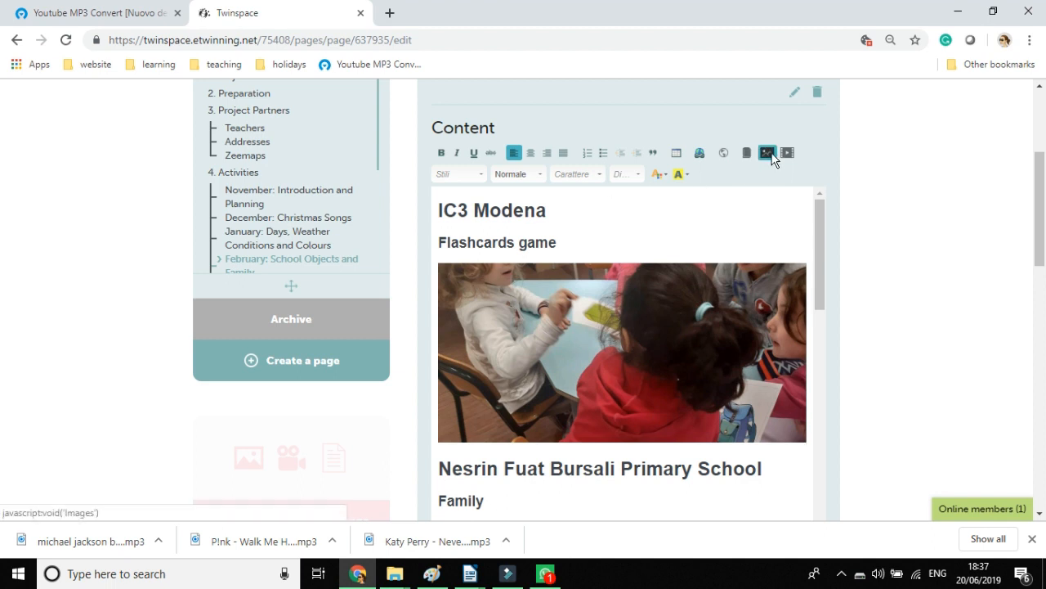
pyautogui.click(767, 153)
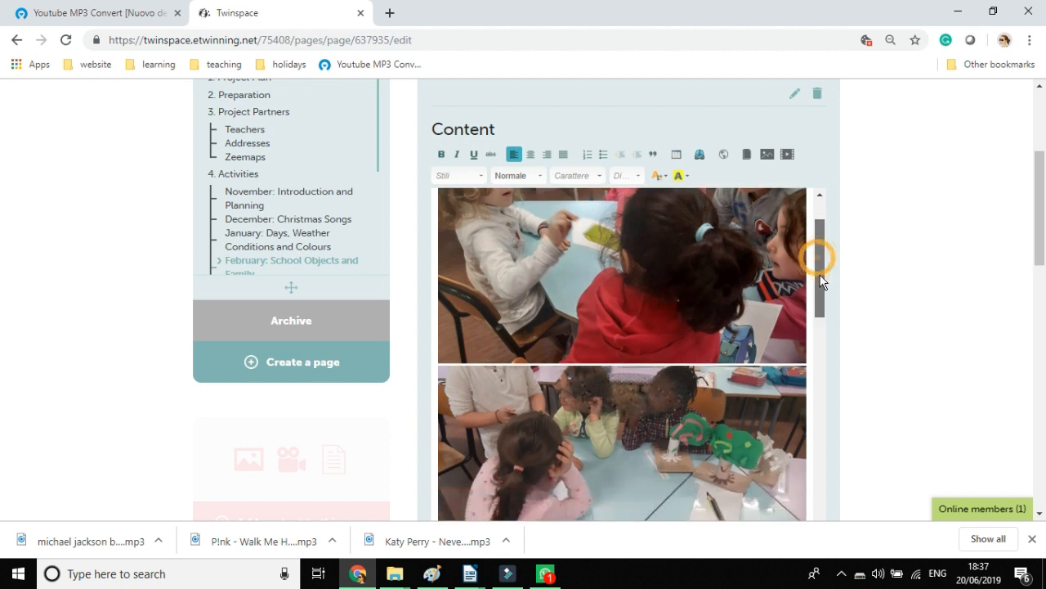
# Add the game description under the Flashcards game heading and save the February page
pyautogui.scroll(-3)
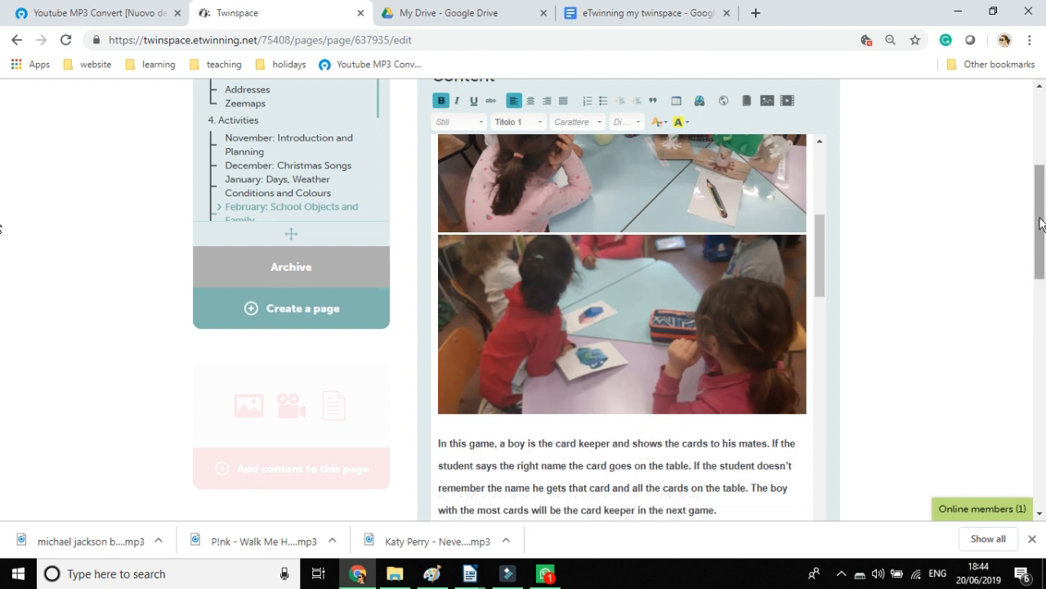
pyautogui.scroll(-3)
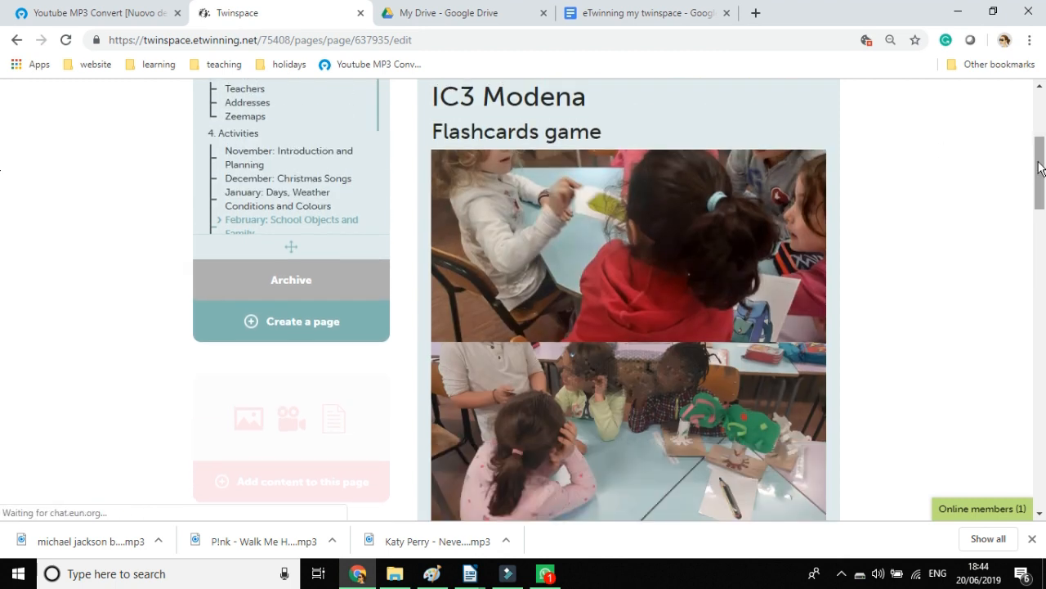
pyautogui.scroll(-3)
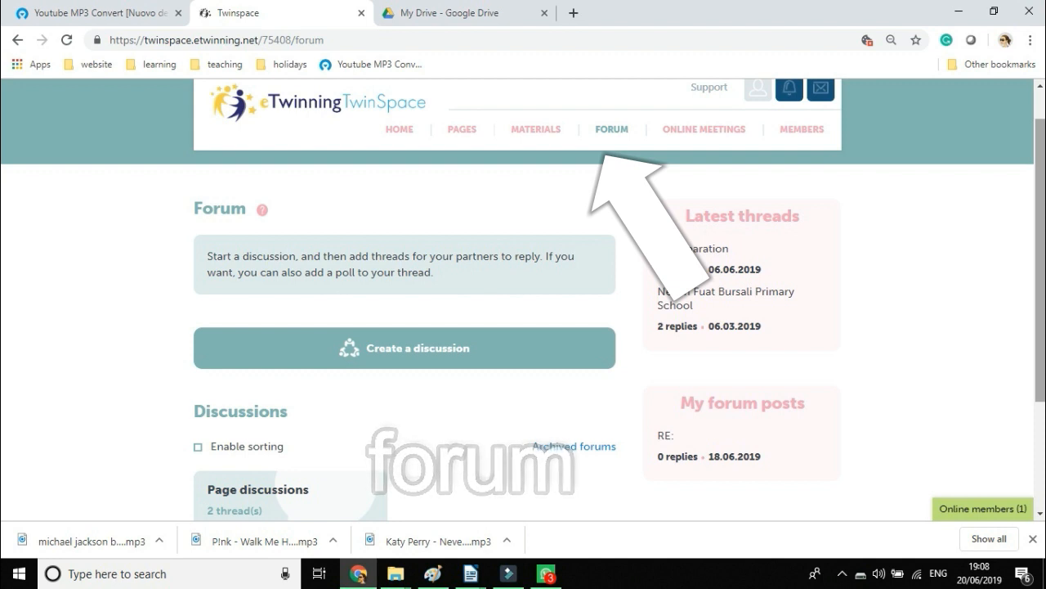
# Return to the project home page and its Latest updates feed
pyautogui.click(399, 129)
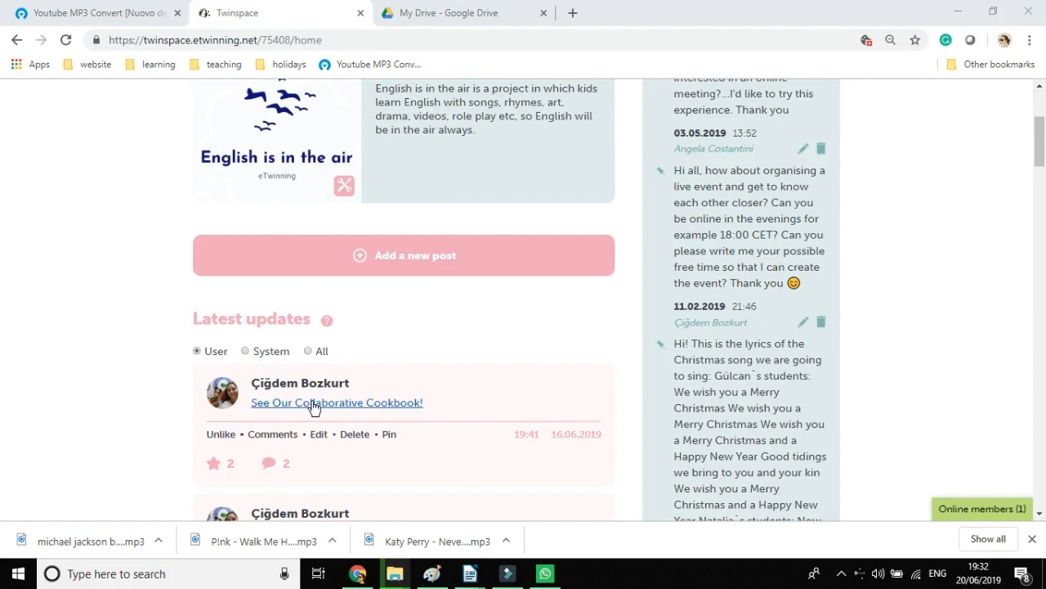
# View the 'See Our Collaborative Cookbook!' Calameo publication and its Shepherd Salad recipe
pyautogui.click(336, 402)
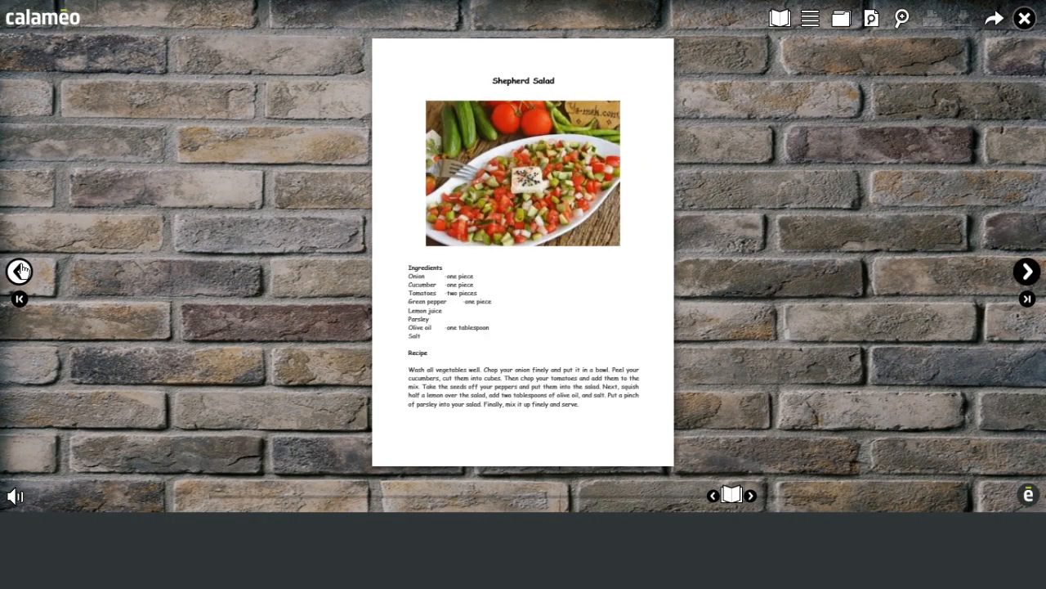
pyautogui.click(901, 18)
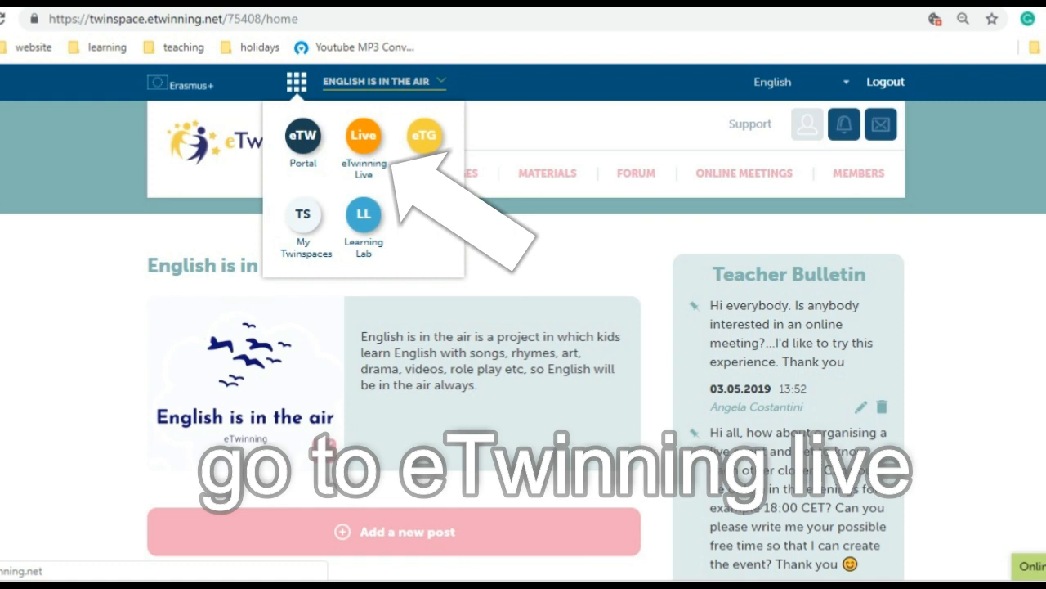
# Go to eTwinning Live and list My Projects
pyautogui.click(363, 134)
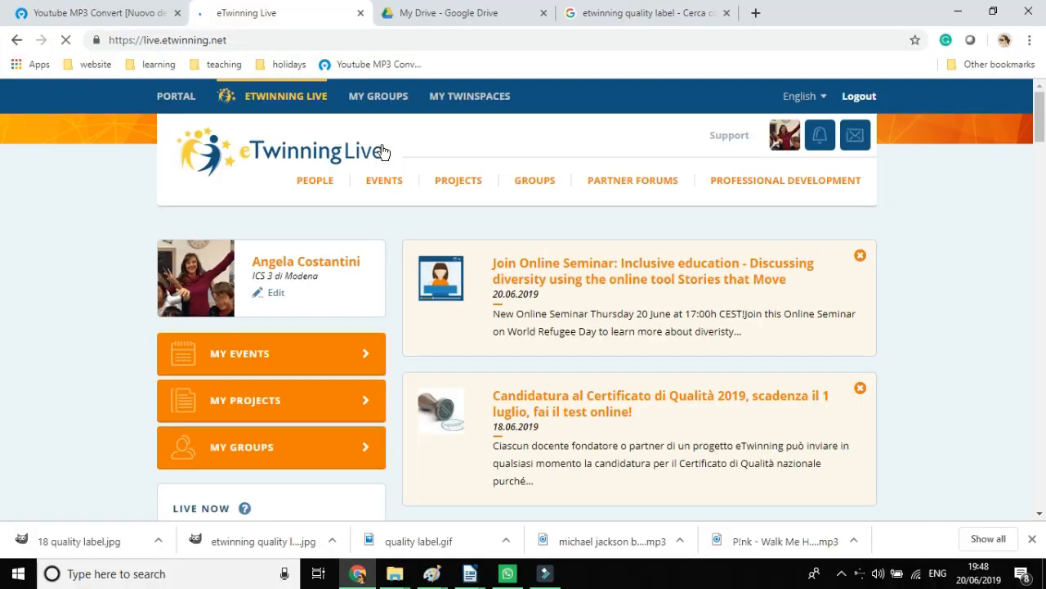
pyautogui.click(245, 399)
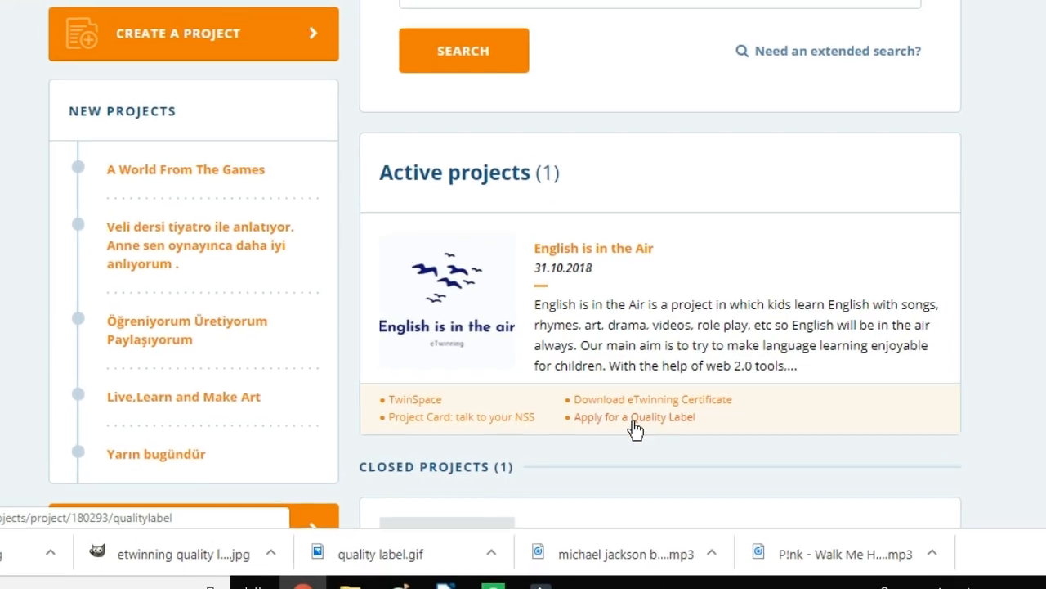
pyautogui.scroll(-3)
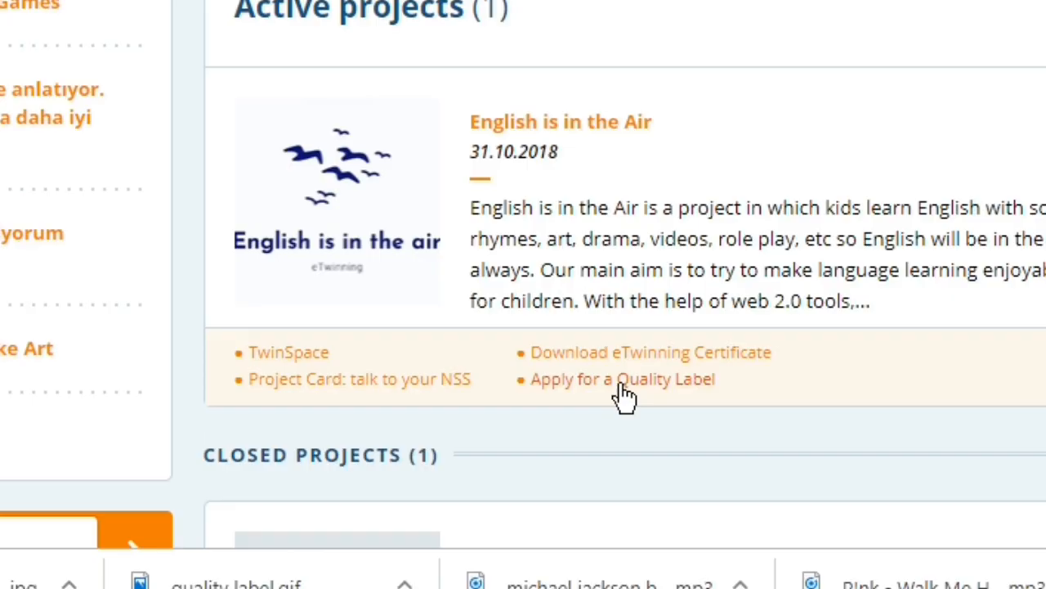
# Start the Quality Label application for English is in the Air and review its Project details step
pyautogui.click(622, 380)
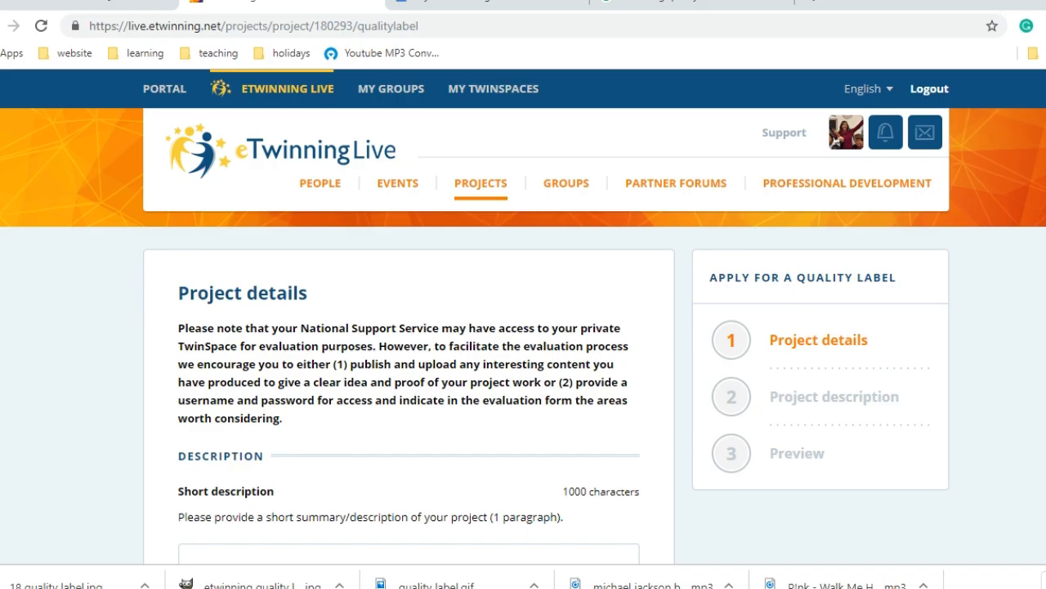
pyautogui.scroll(-3)
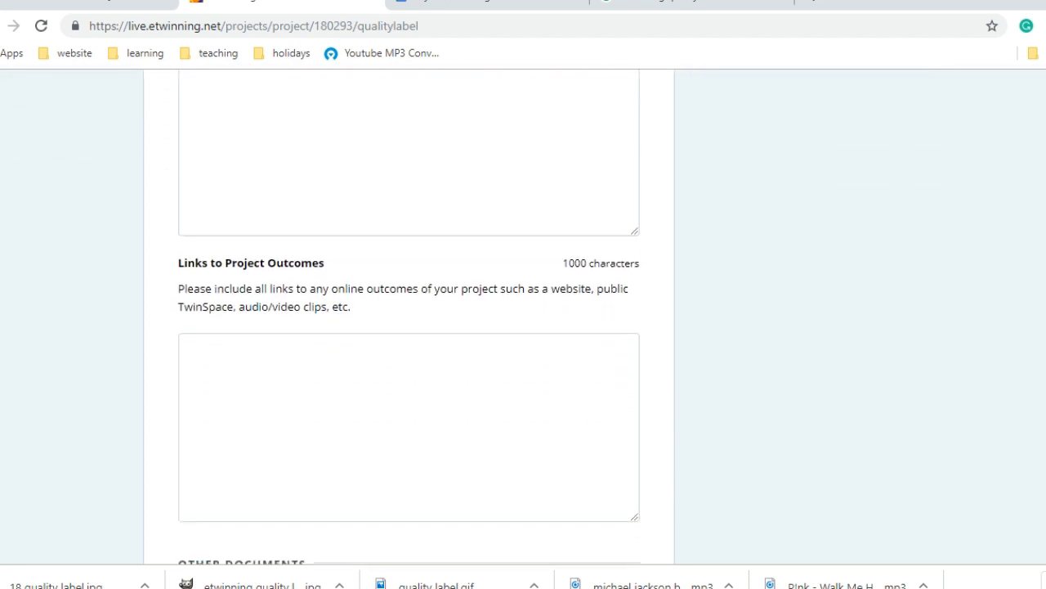
pyautogui.scroll(3)
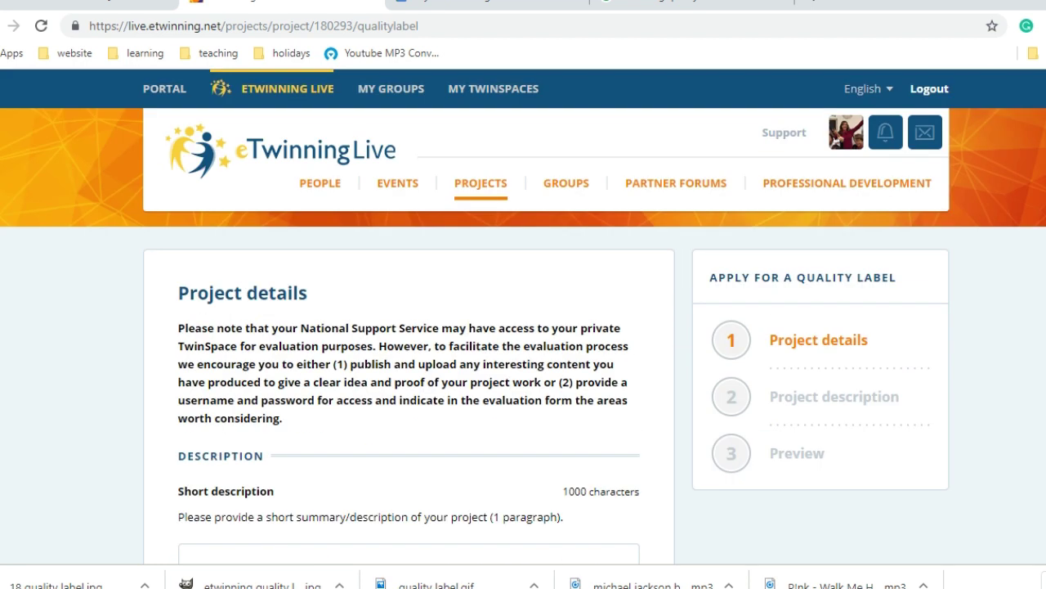